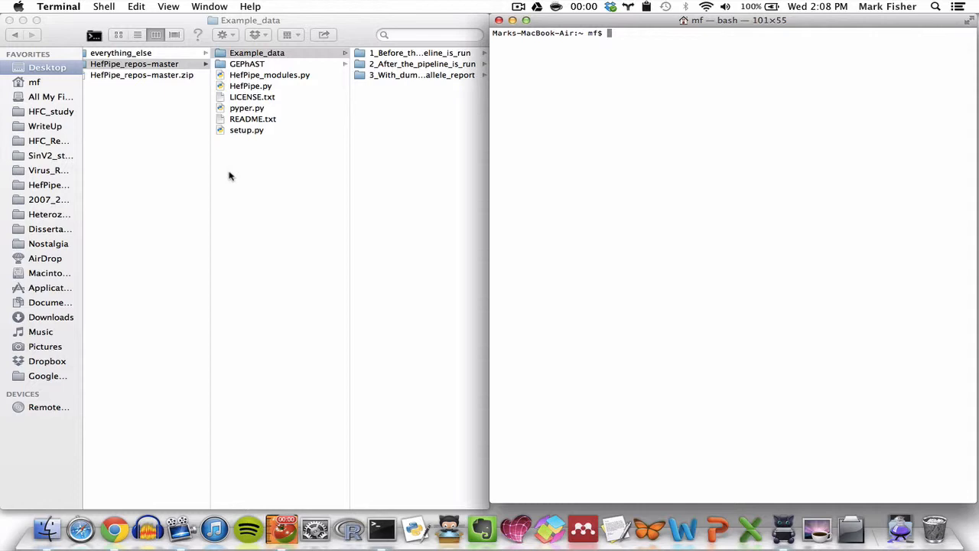
Browse the 1_Before, 2_After and 3_With_dummy_allele_report folders, then view the pipeline folder's contents.
left_click(256, 53)
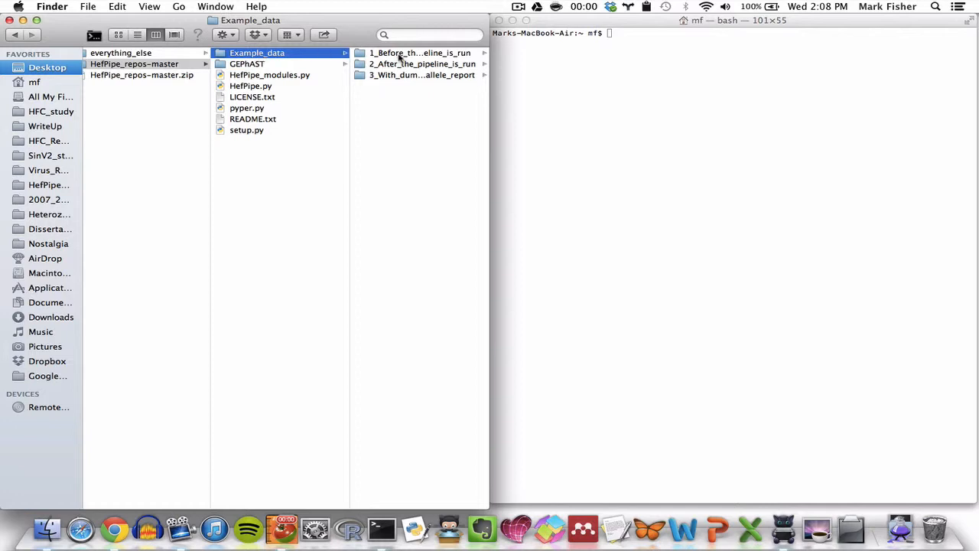
left_click(419, 53)
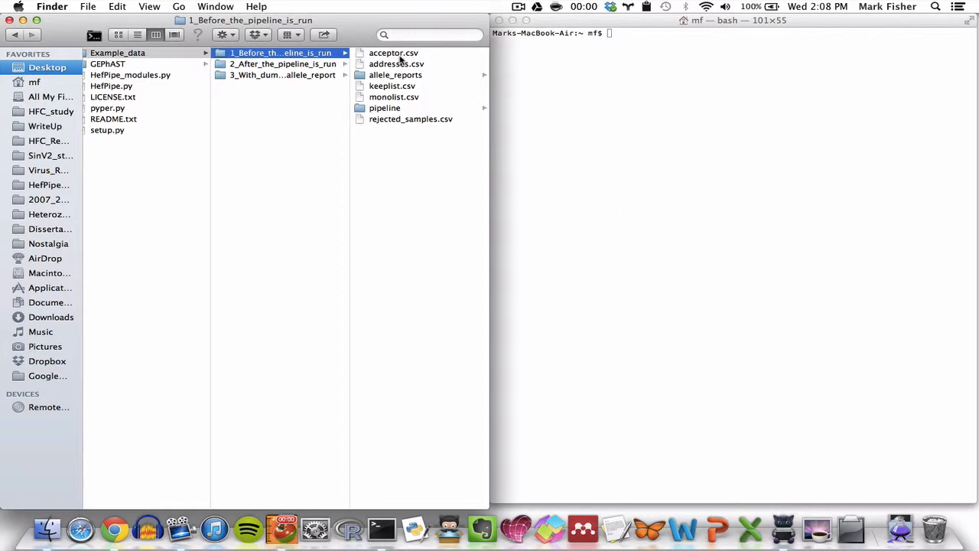
mouse_move(398, 65)
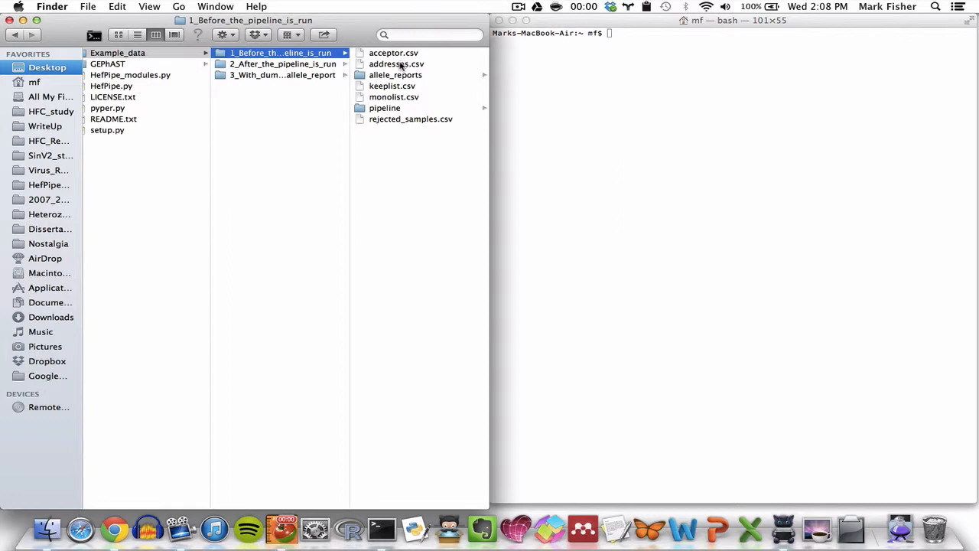
left_click(283, 63)
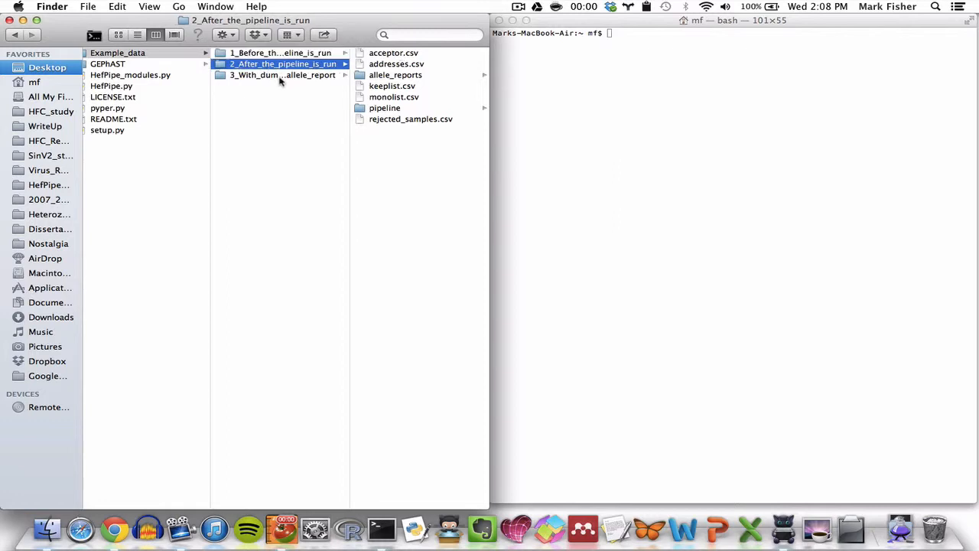
left_click(283, 74)
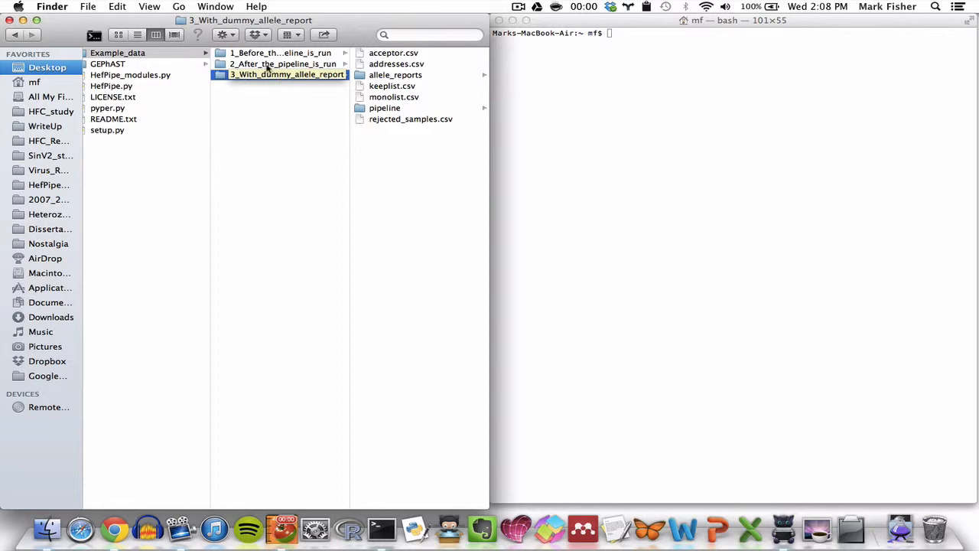
left_click(282, 53)
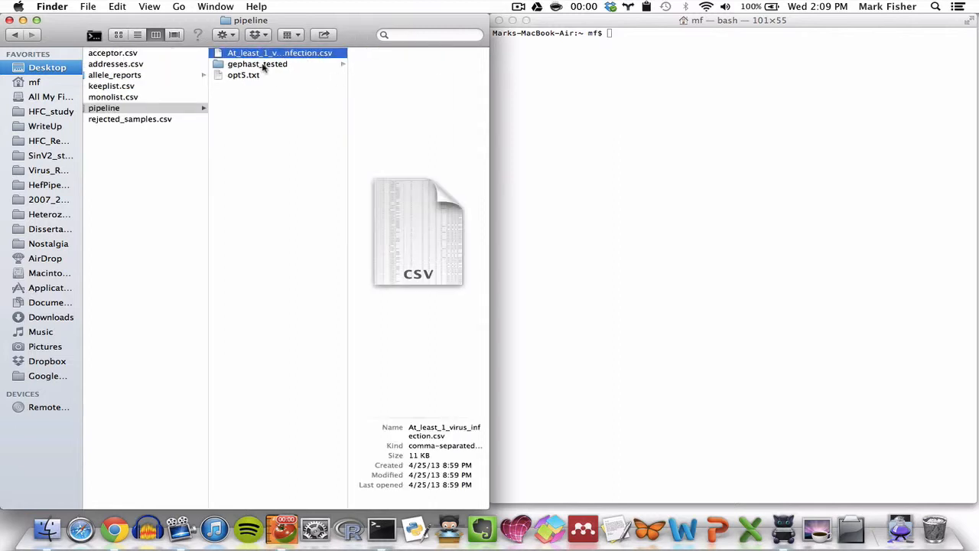
Preview the GenePop output opt5.txt, then go back to the 1_Before_the_pipeline_is_run folder.
left_click(244, 75)
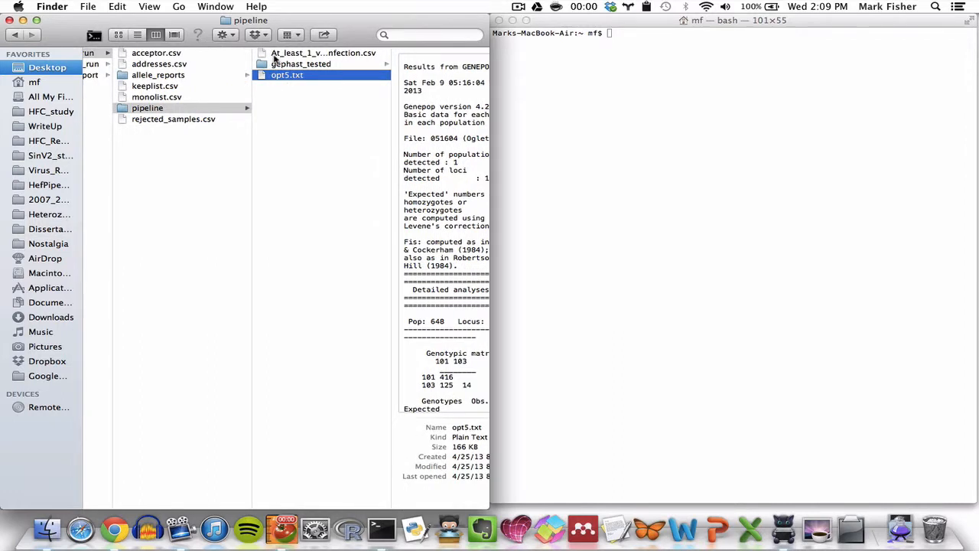
left_click(329, 53)
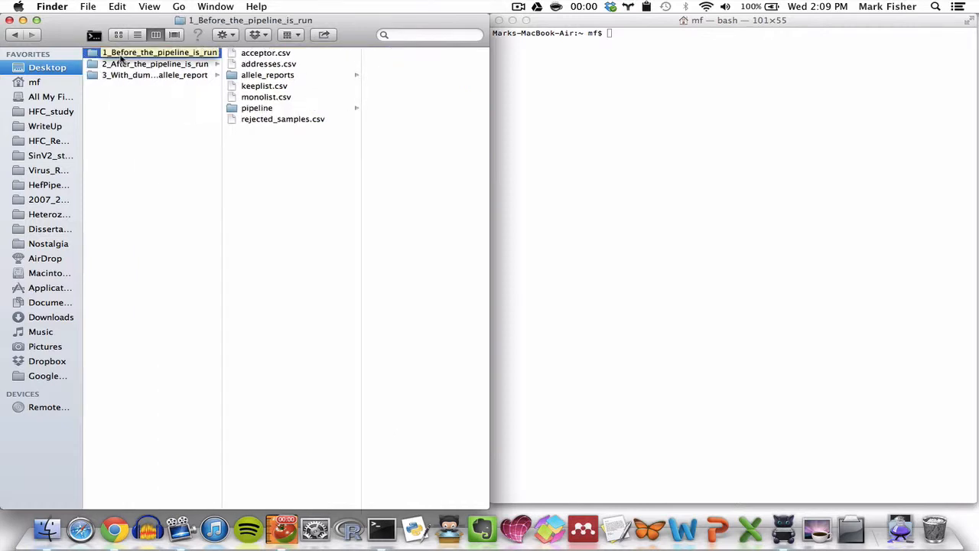
mouse_move(256, 69)
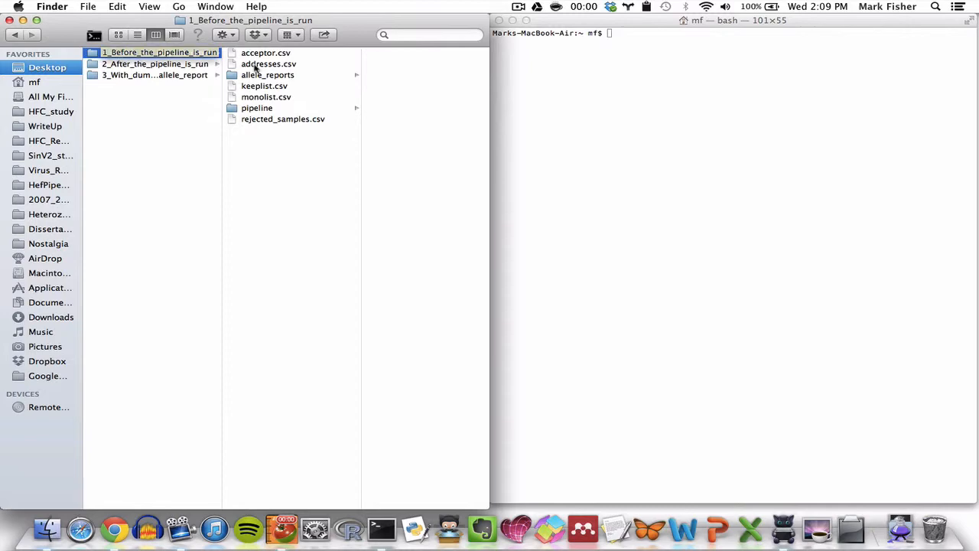
Open addresses.csv in Excel, copy the input files to the Desktop, and preview acceptor.csv there.
double_click(268, 63)
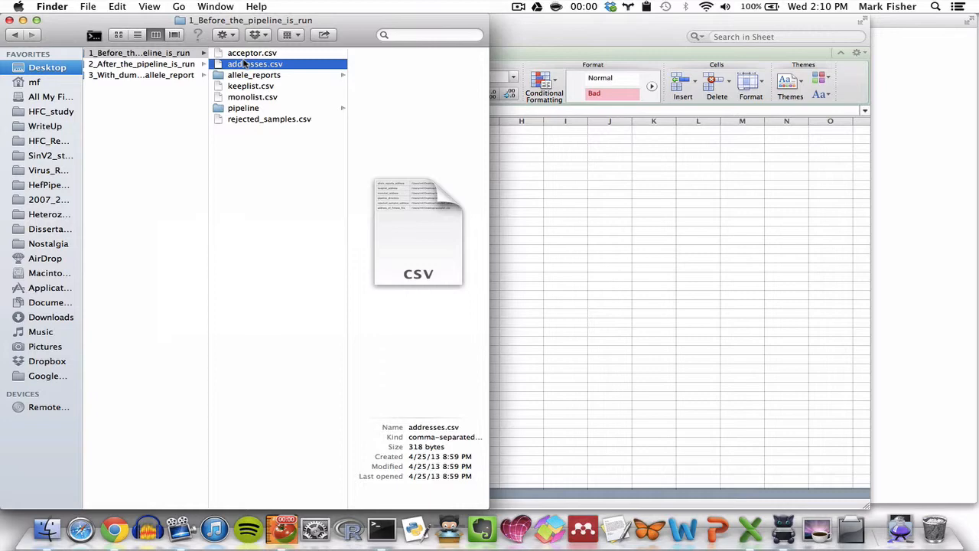
left_click(50, 96)
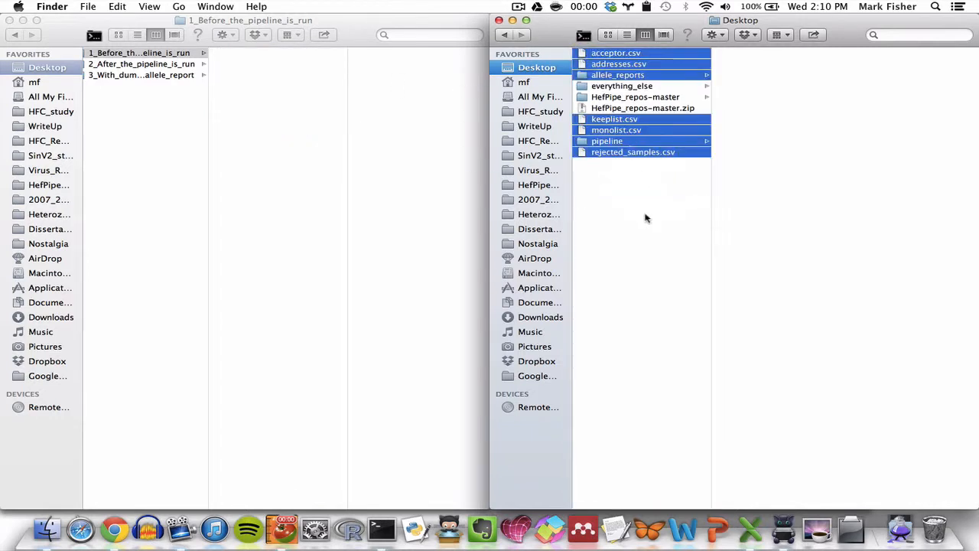
left_click(646, 219)
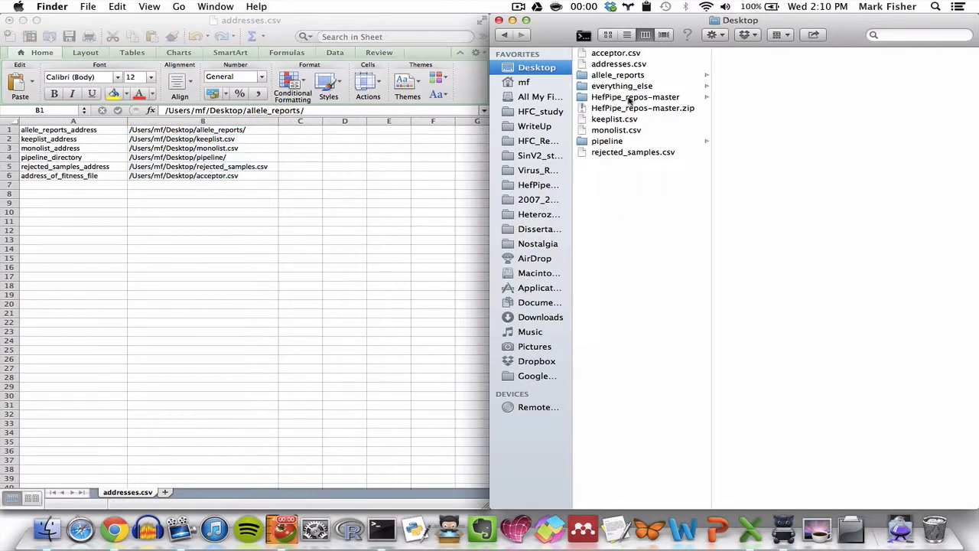
left_click(616, 53)
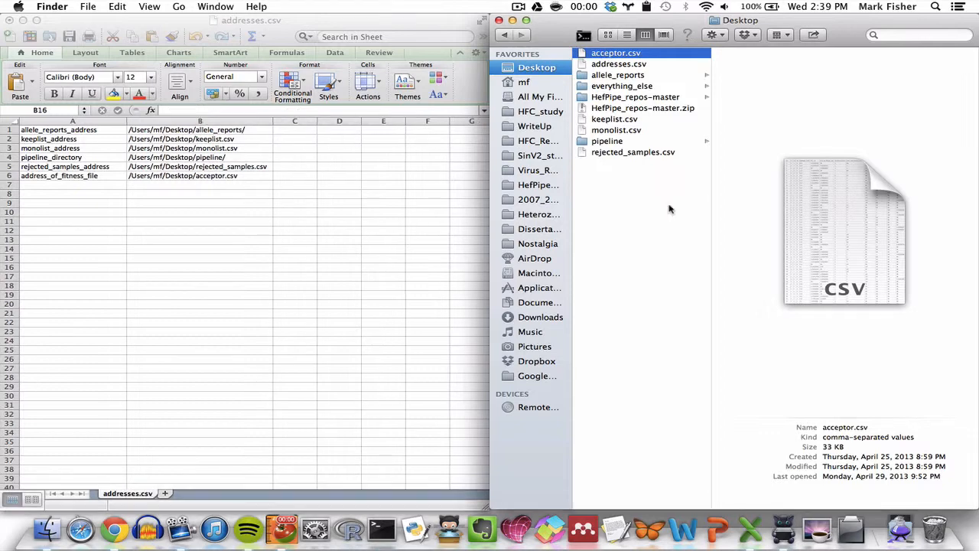
mouse_move(377, 504)
type("python HefPipe.py")
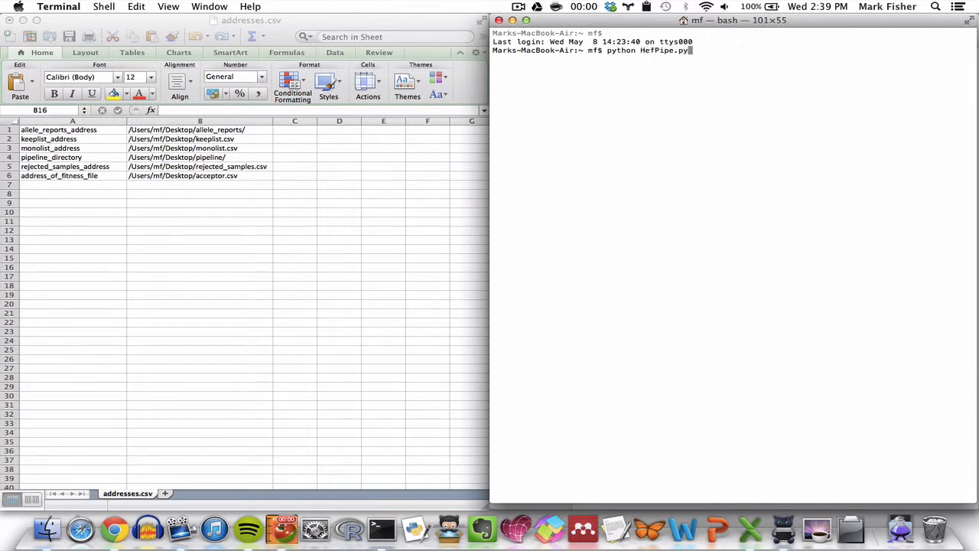
Run python HefPipe.py and hand it the Desktop addresses.csv path from Finder.
key("enter")
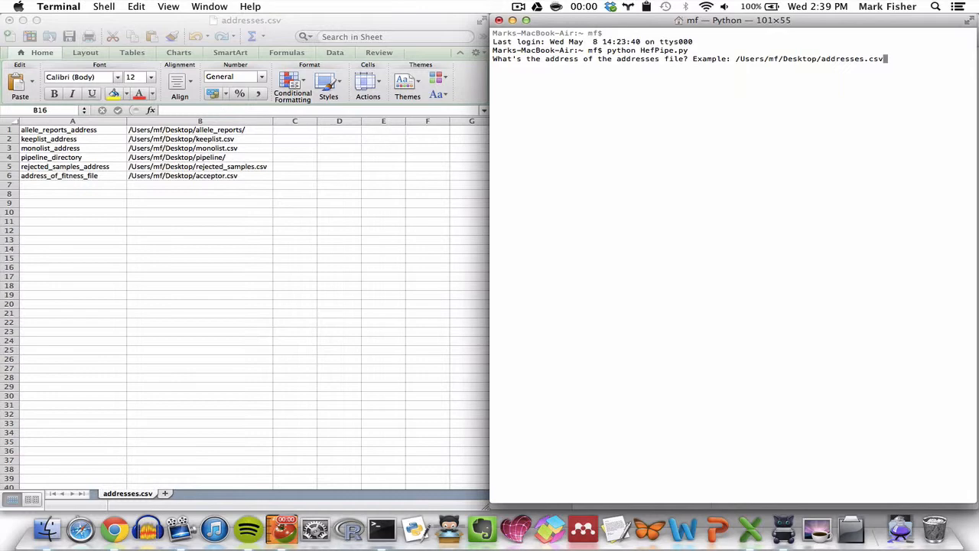
key("cmd+tab")
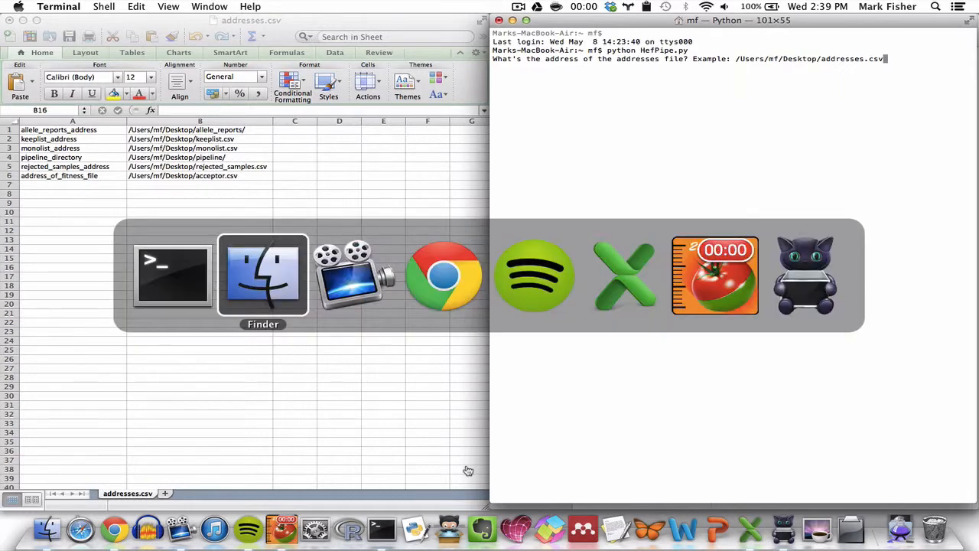
left_click(262, 276)
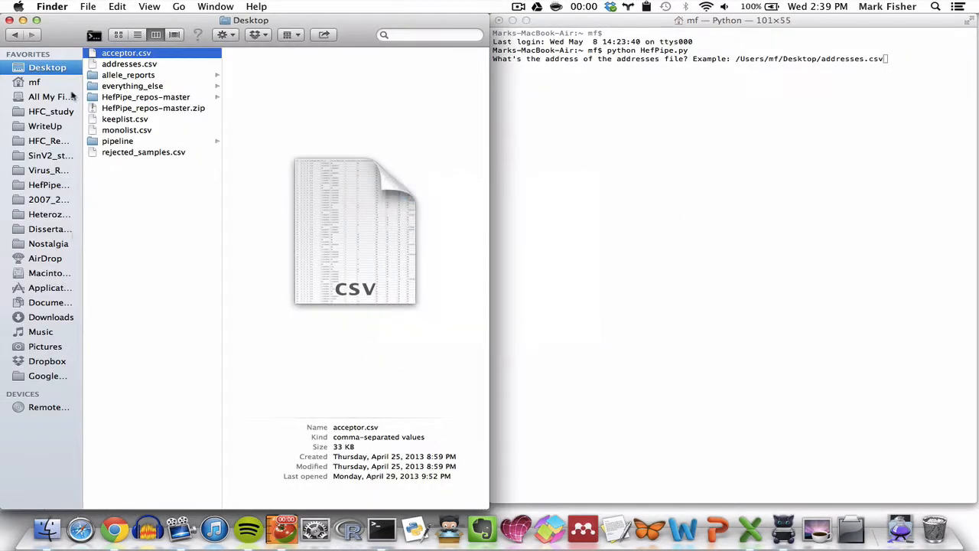
left_click(129, 63)
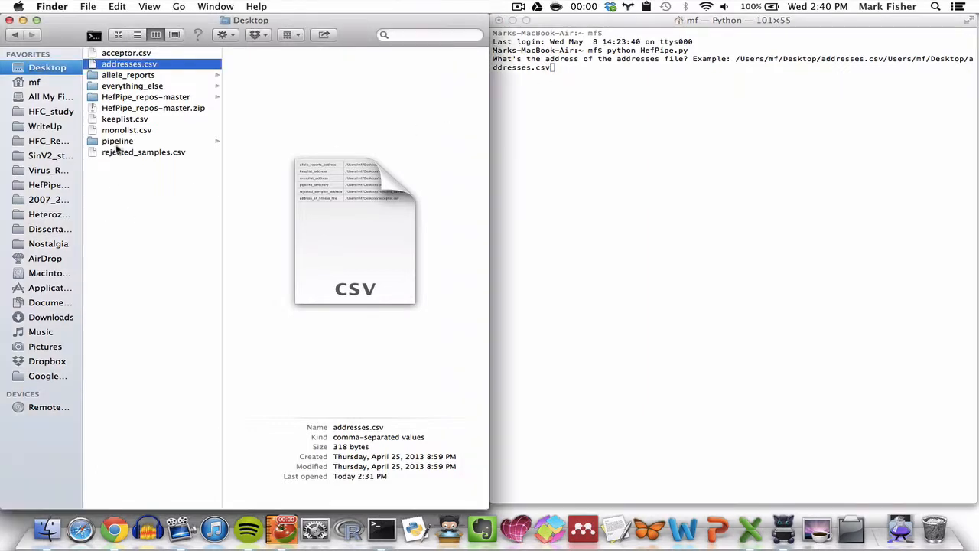
Submit the path in Terminal so the pipeline processes each allele report file.
left_click(117, 141)
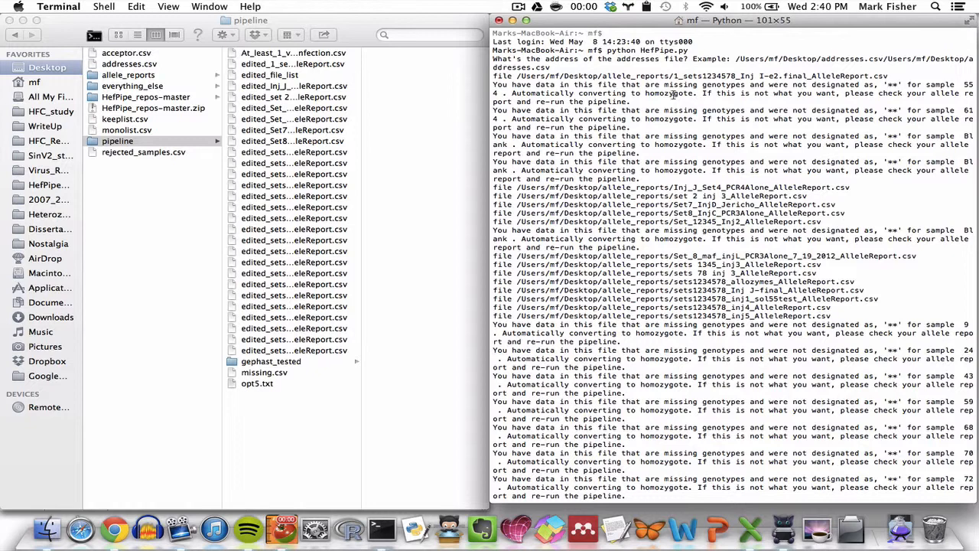
mouse_move(492, 76)
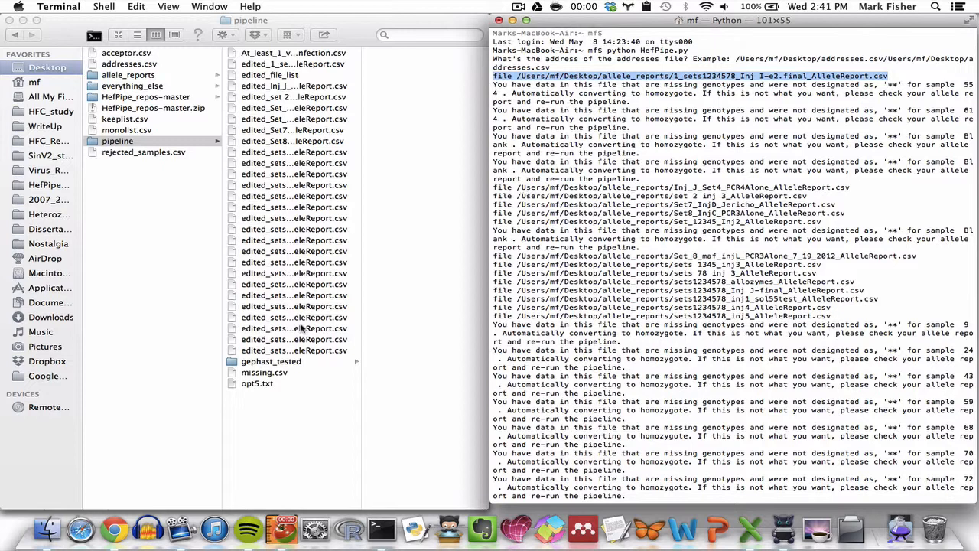
mouse_move(311, 343)
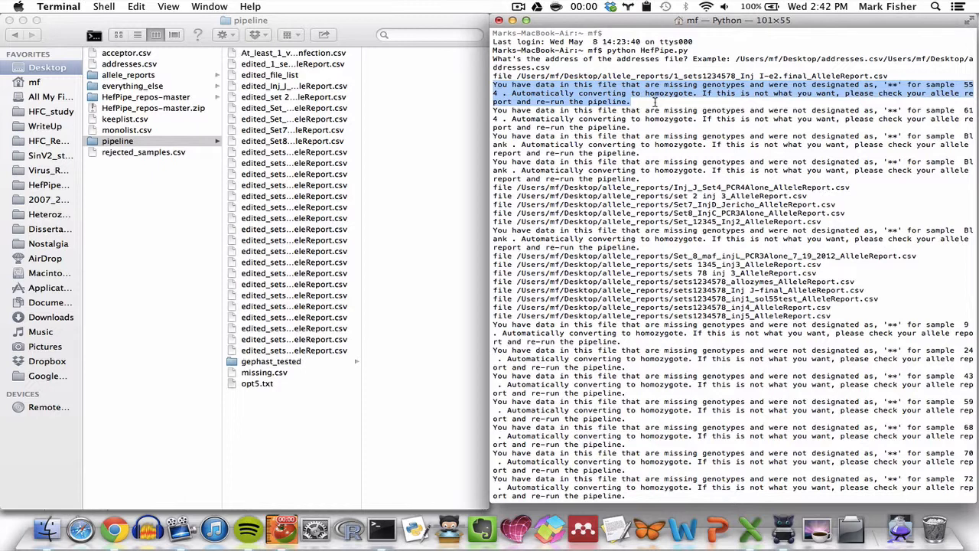
mouse_move(746, 77)
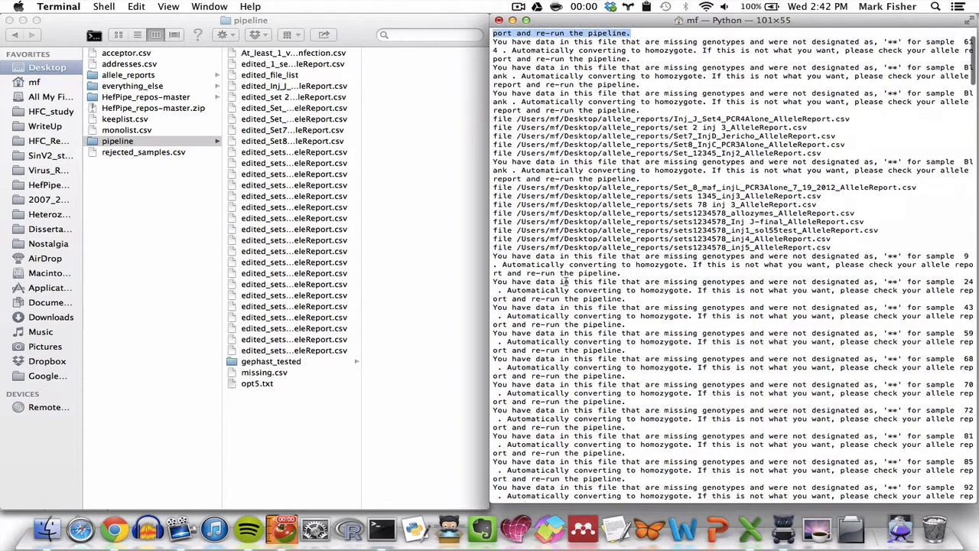
Scroll through the missing-genotype warnings listing samples converted to homozygotes.
scroll("down", 3)
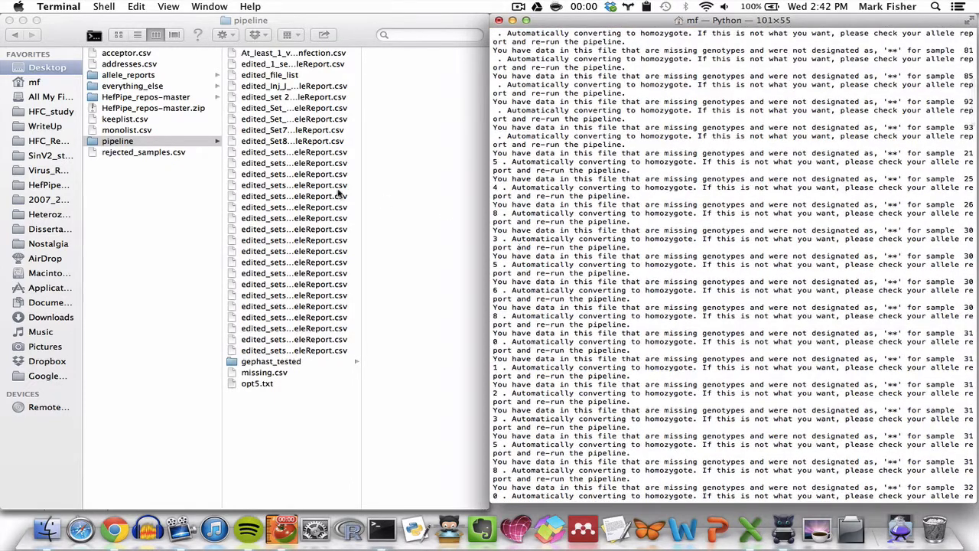
mouse_move(264, 98)
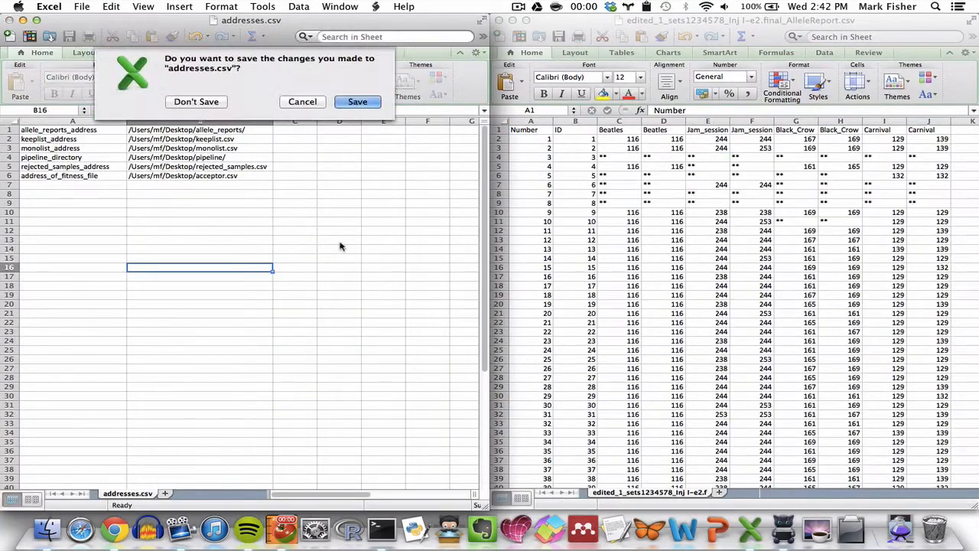
Close addresses.csv without saving and open the original first allele report beside its edited copy.
left_click(196, 101)
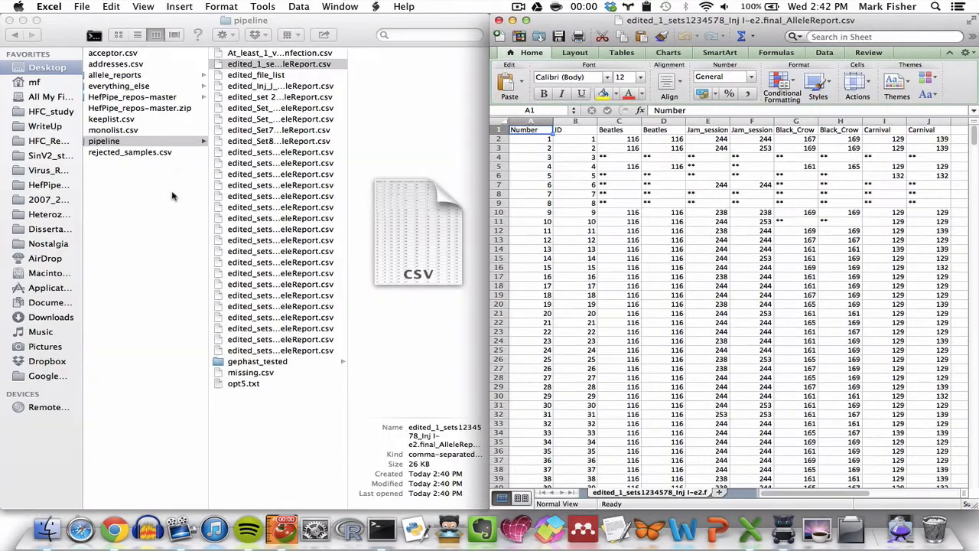
left_click(115, 74)
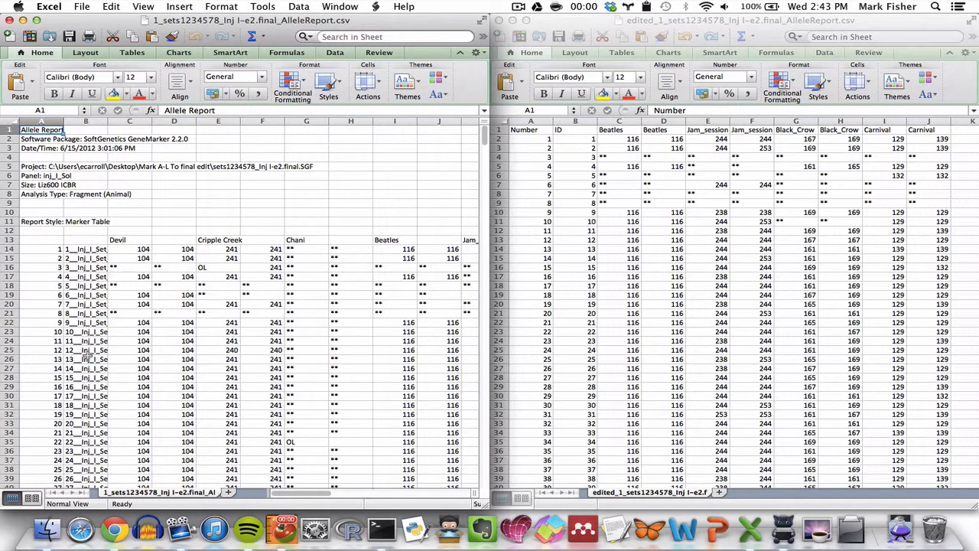
mouse_move(543, 109)
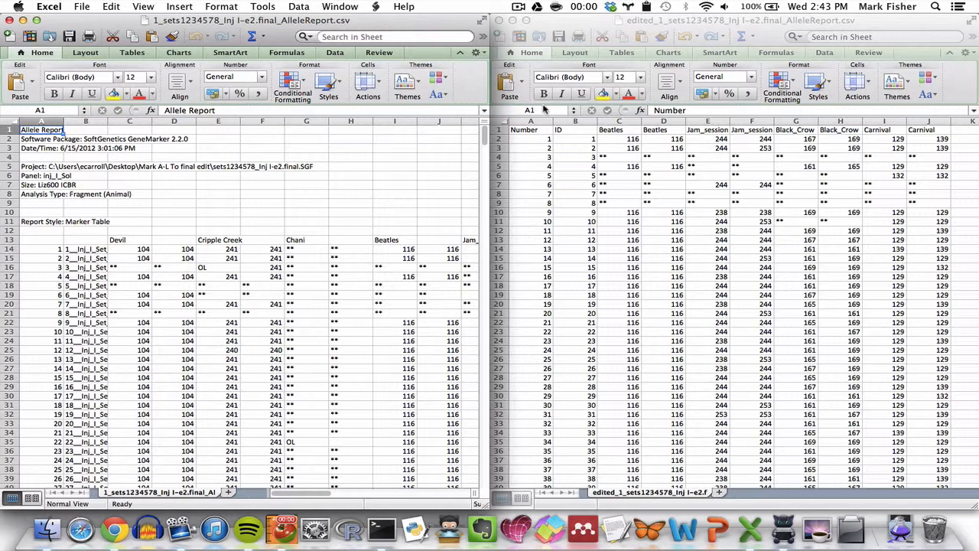
mouse_move(589, 182)
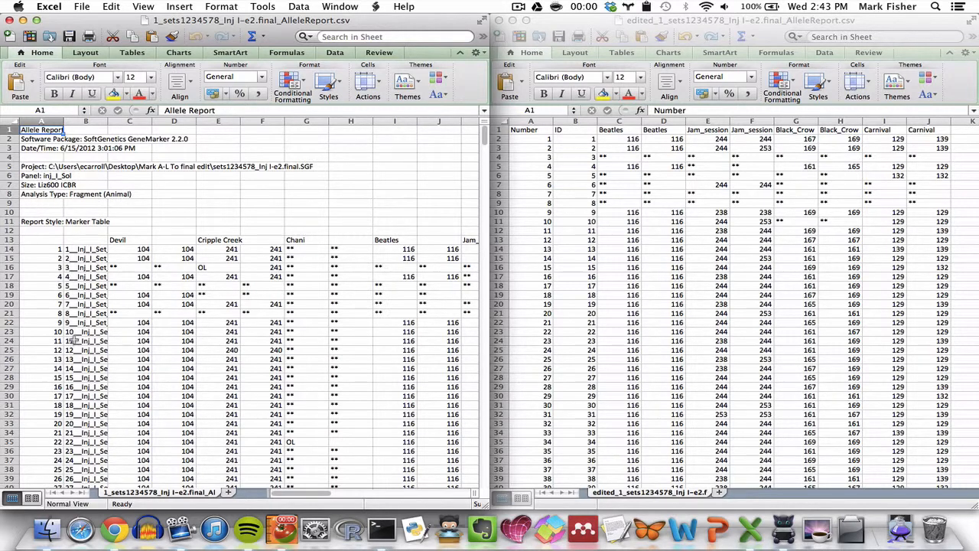
mouse_move(163, 241)
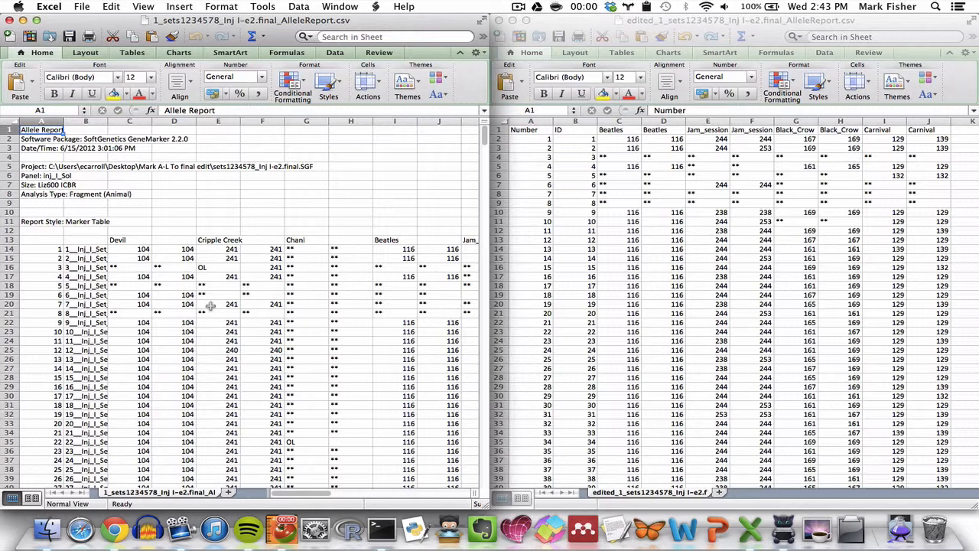
mouse_move(471, 211)
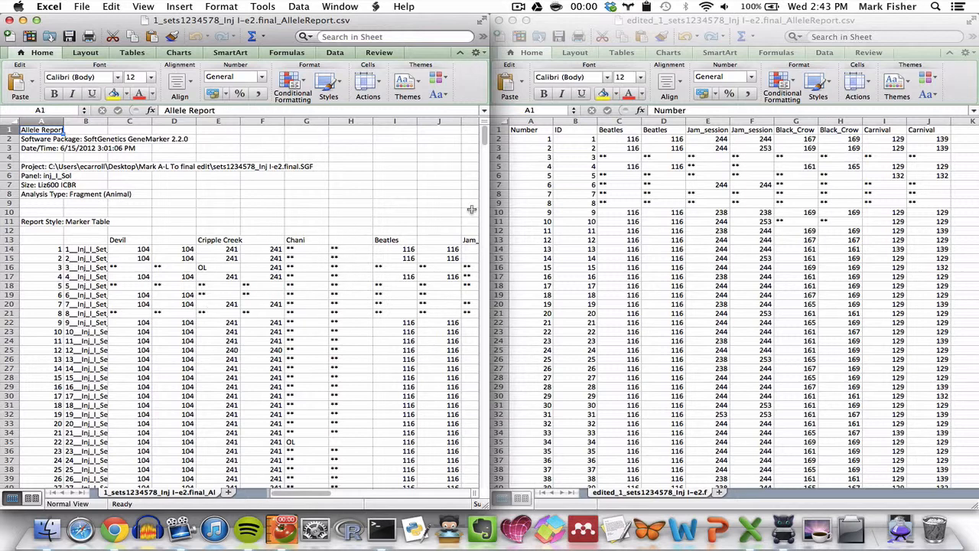
mouse_move(620, 126)
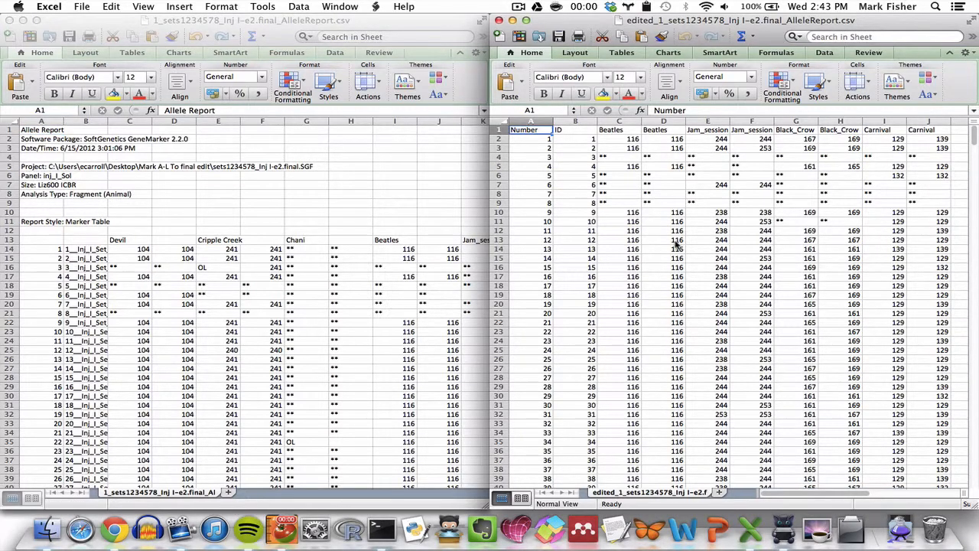
mouse_move(344, 268)
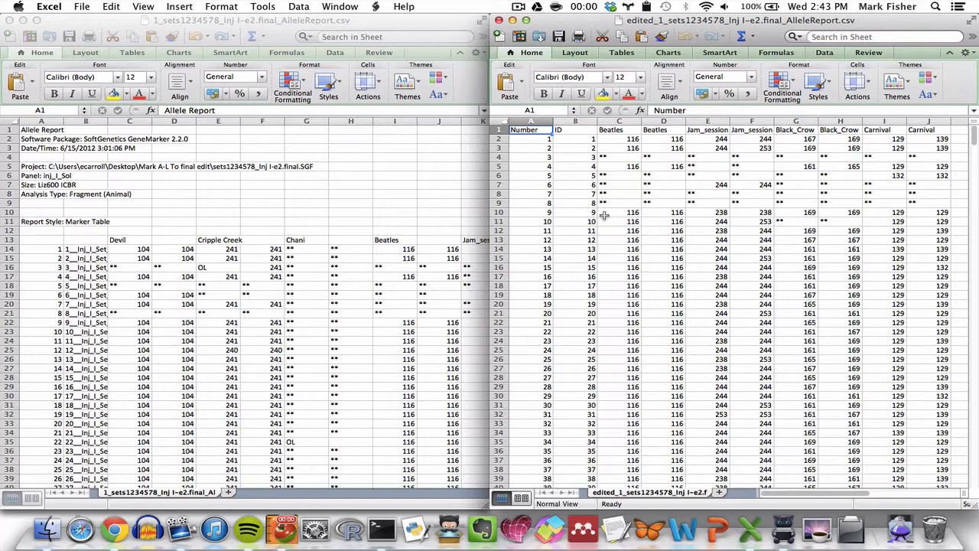
mouse_move(350, 318)
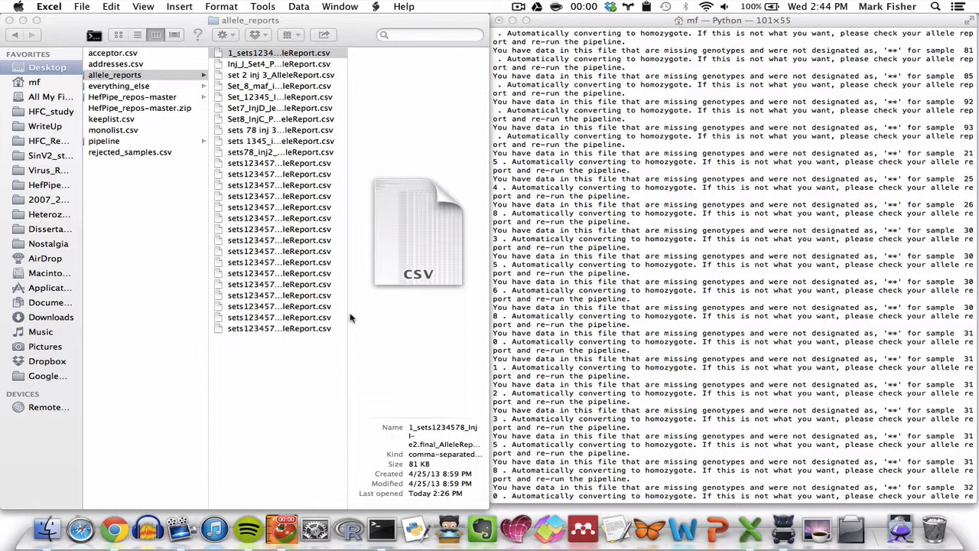
mouse_move(609, 334)
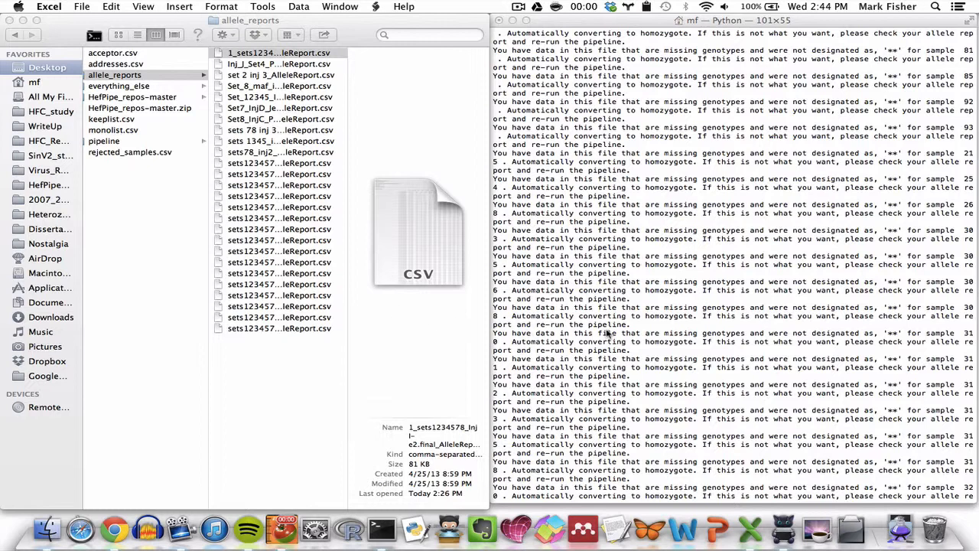
Scroll the output, highlighting one file's missing-sample list, down to the 'move on? y/n' prompt.
scroll("down", 3)
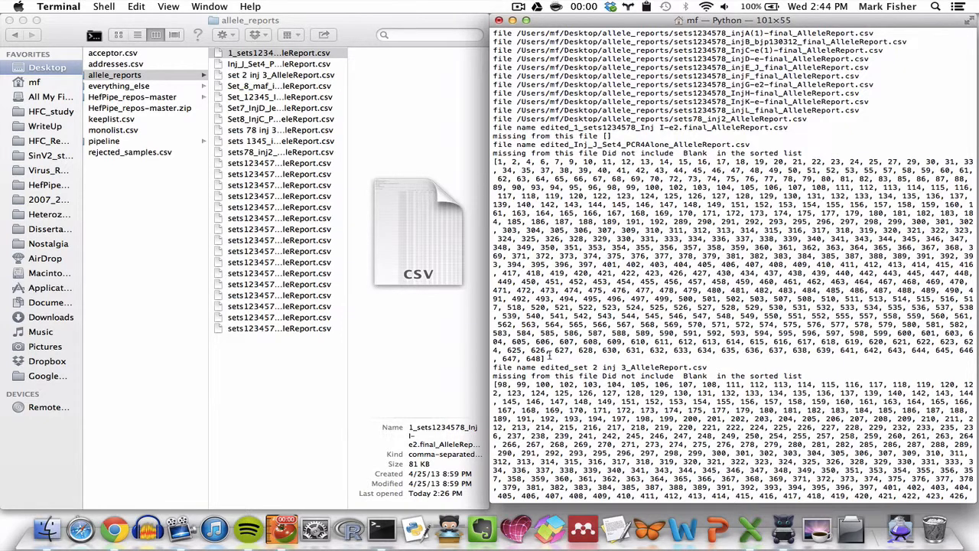
left_click_drag(494, 144, 547, 358)
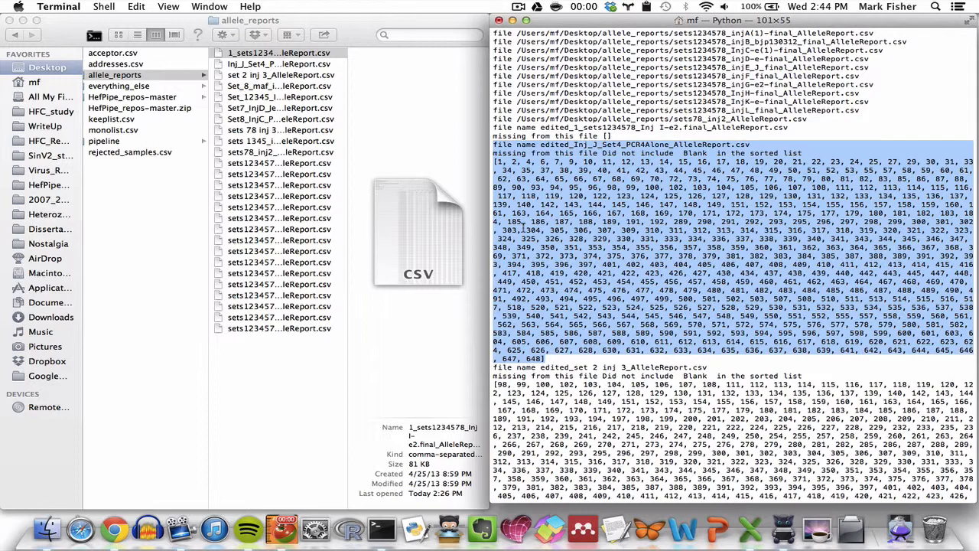
scroll("down", 3)
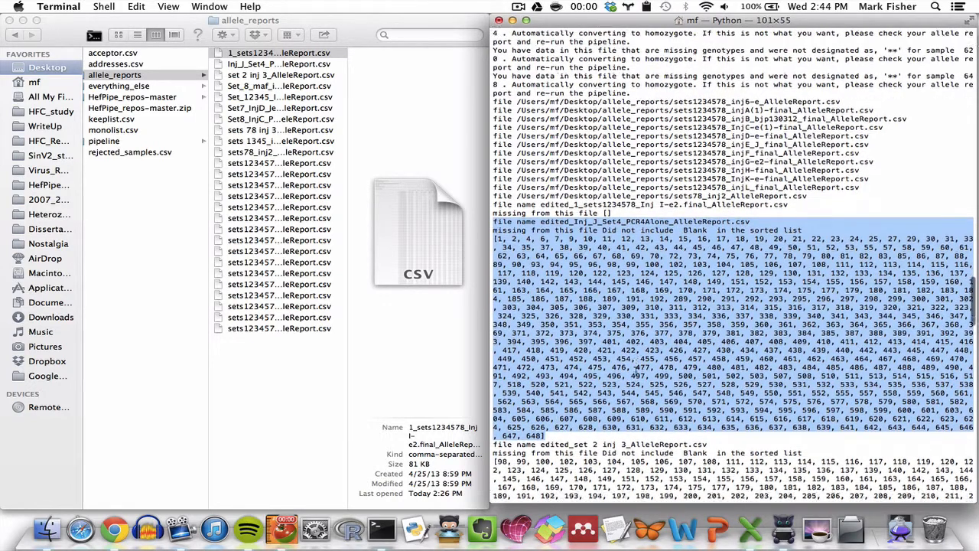
scroll("down", 3)
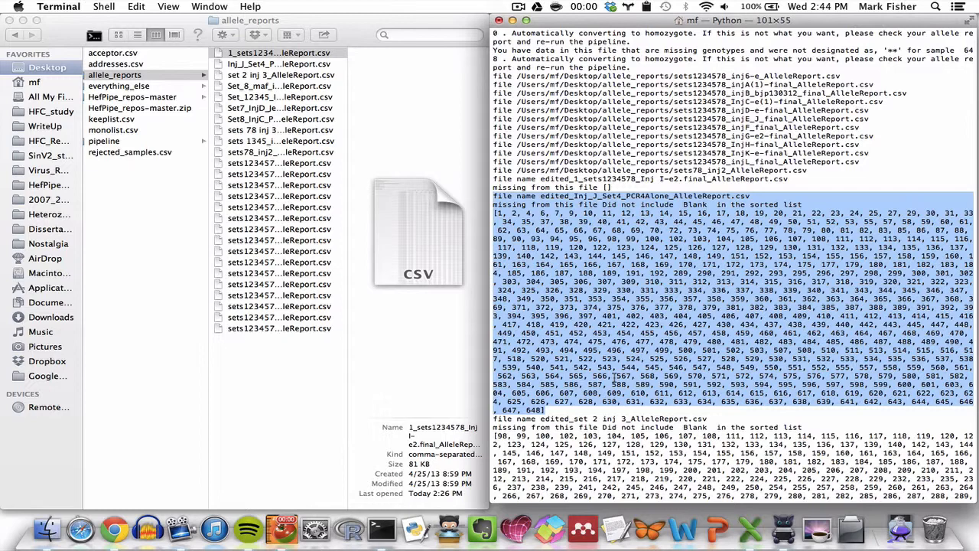
scroll("down", 3)
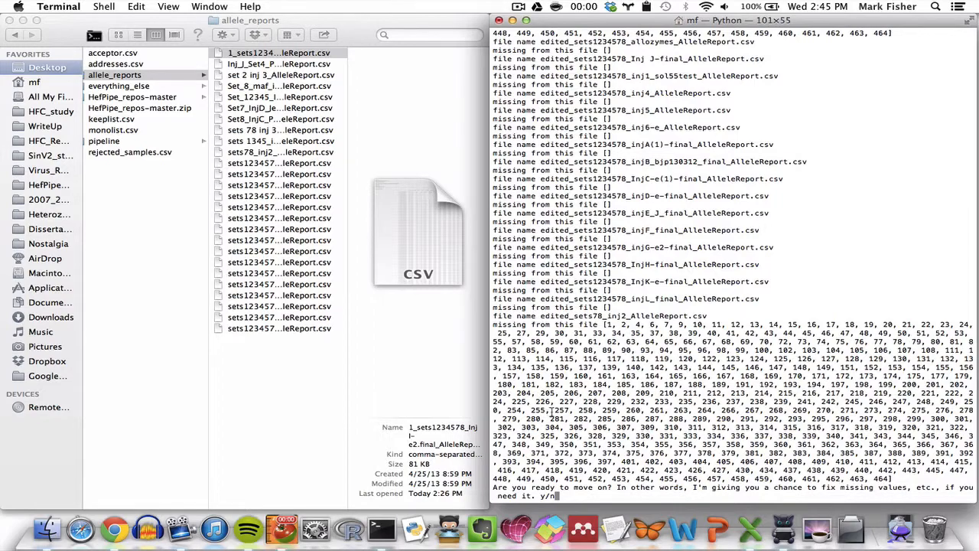
Answer y to move on without fixing missing values and scroll to the 'Population name?' prompt.
scroll("down", 3)
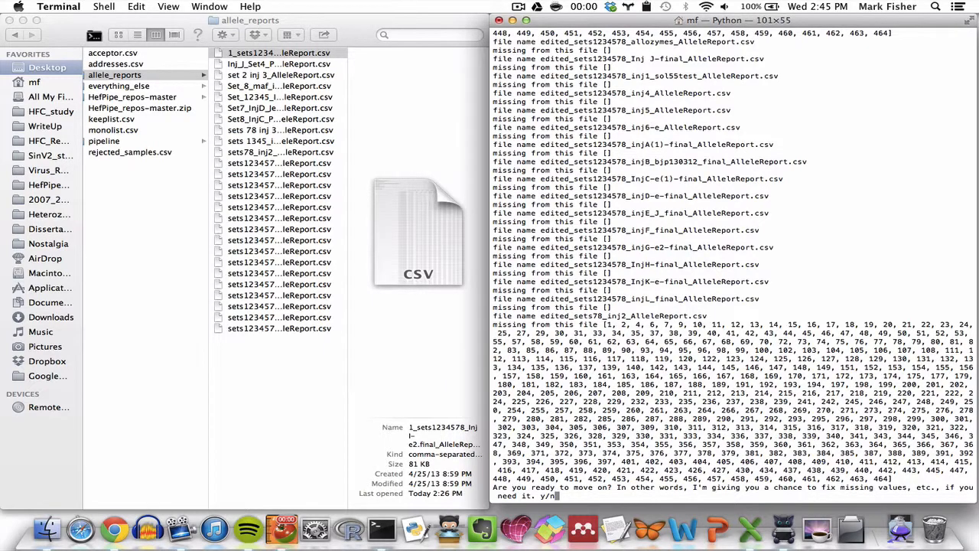
type("y")
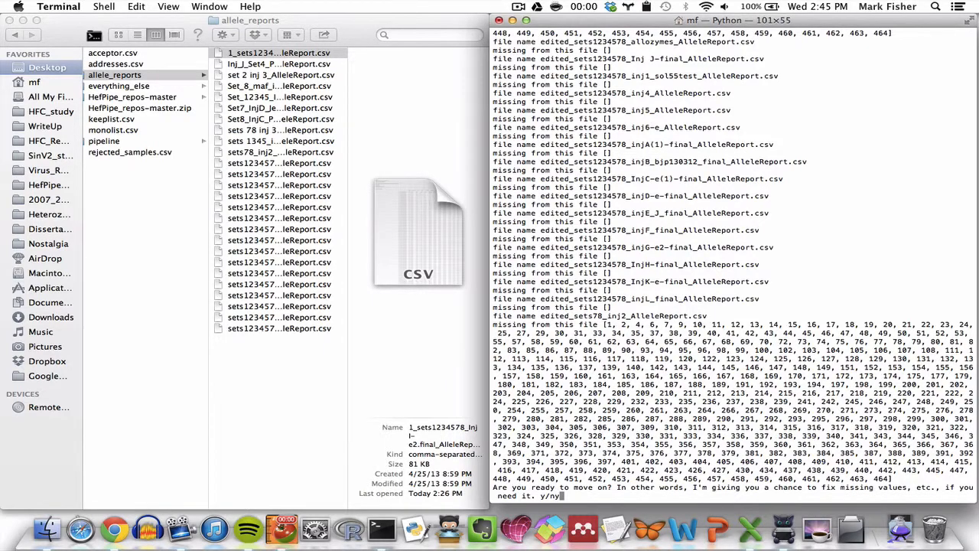
key("Return")
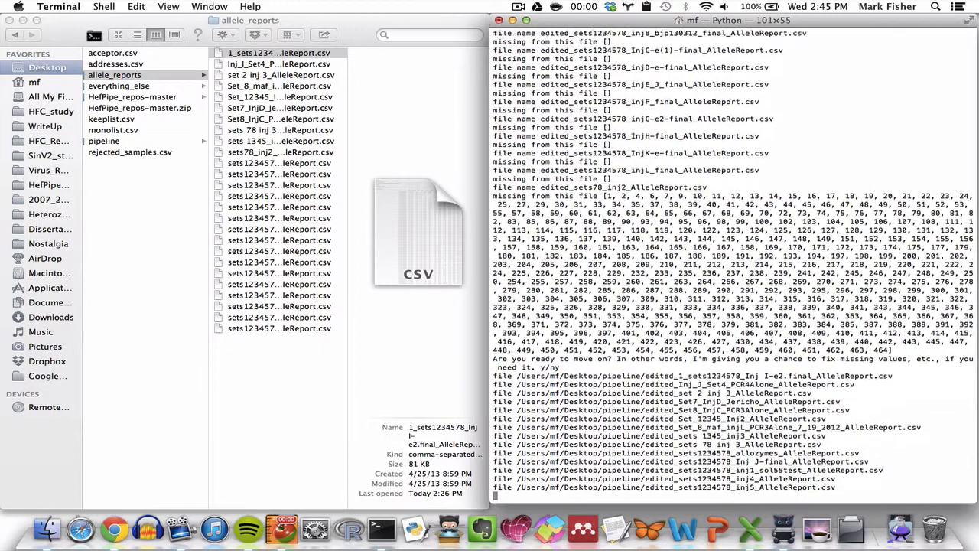
scroll("down", 3)
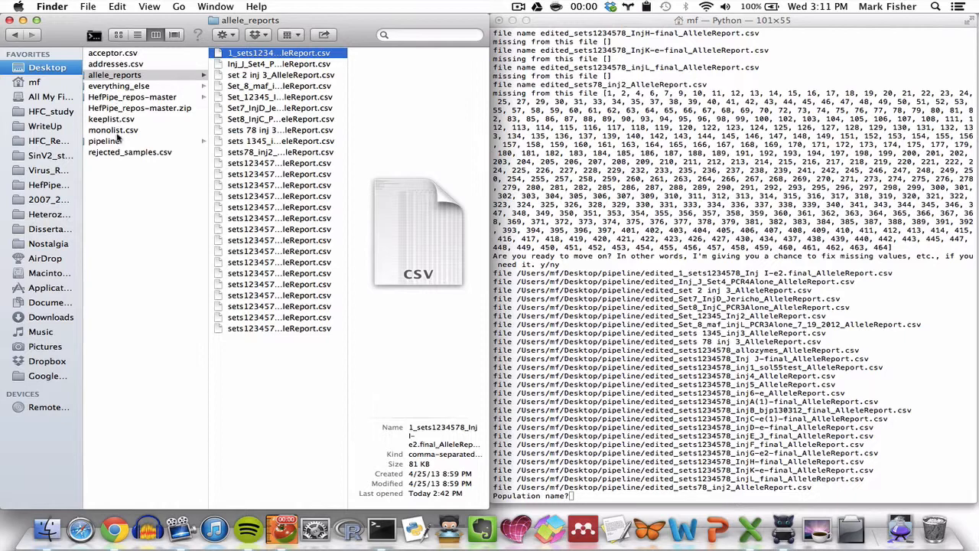
In the pipeline folder, check missing.csv and final_output.csv details, then open final_output.csv in Excel.
left_click(117, 141)
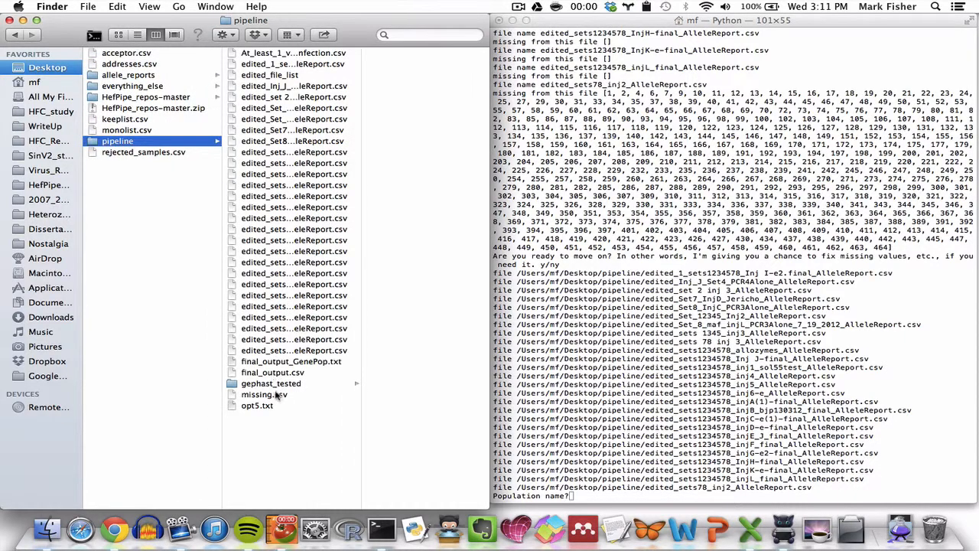
double_click(264, 394)
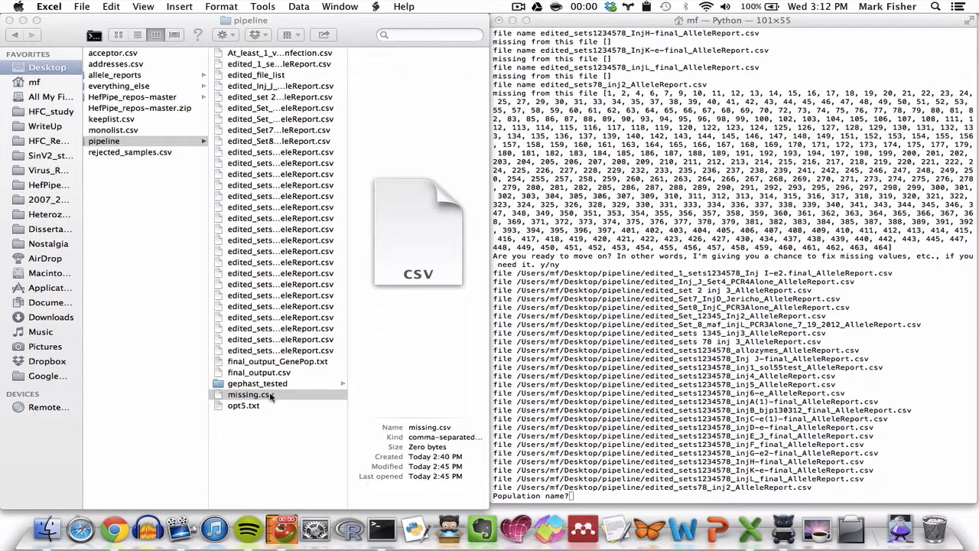
left_click(250, 394)
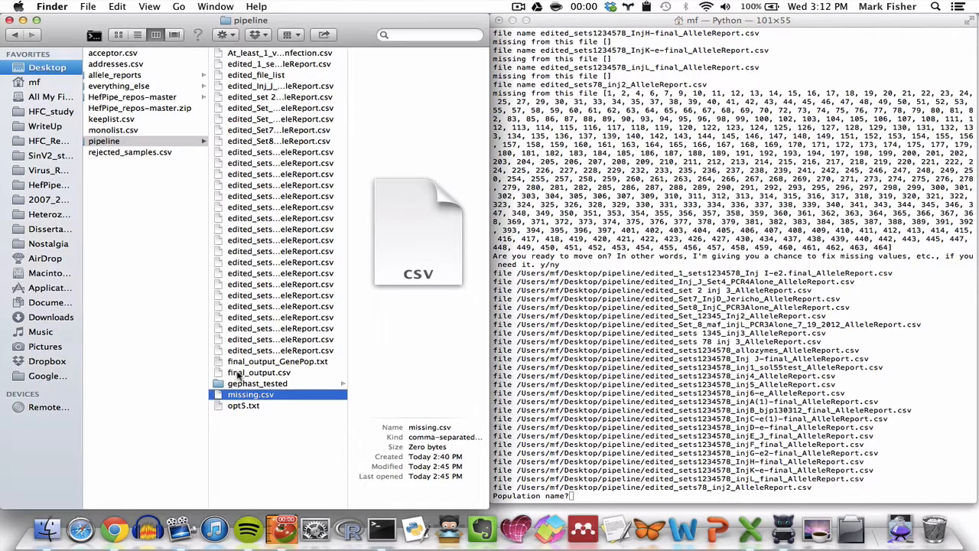
left_click(259, 372)
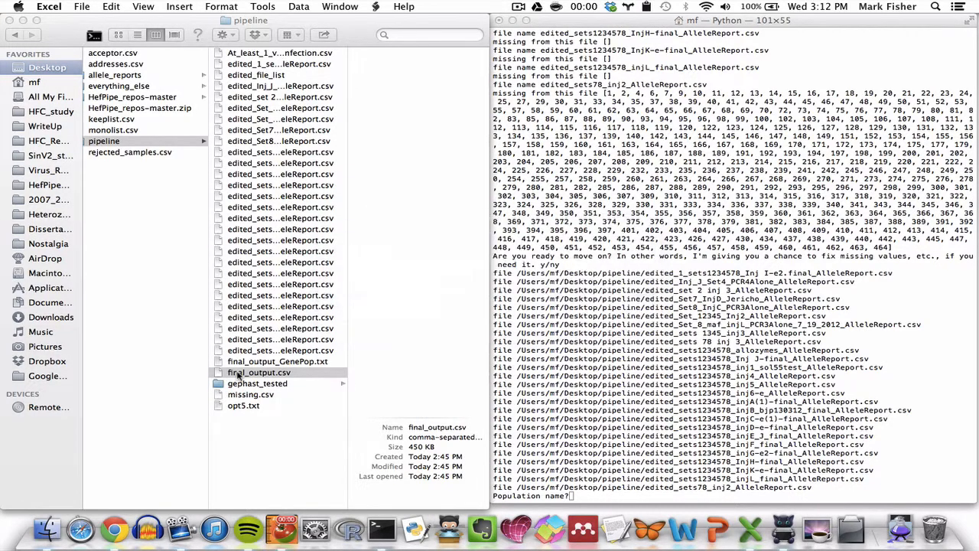
double_click(259, 372)
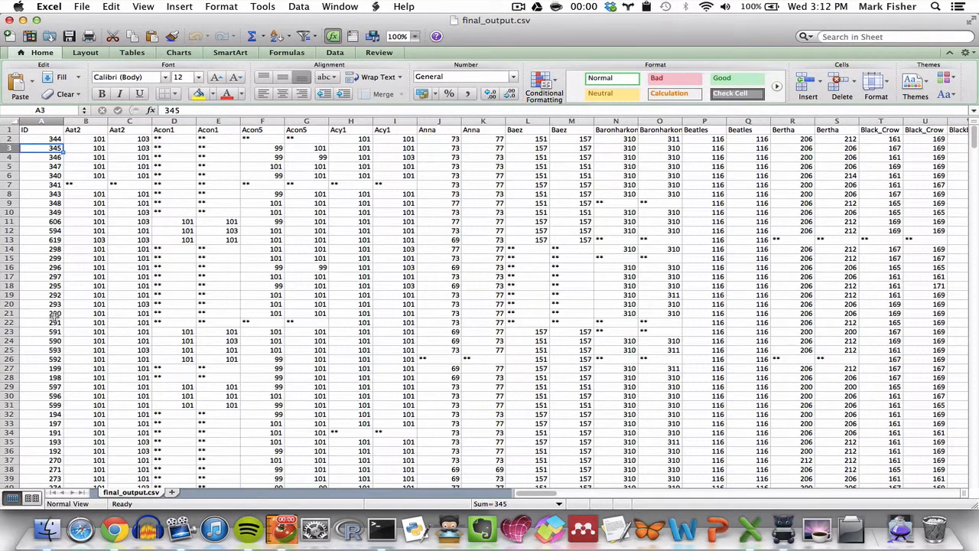
Review the sample IDs in column A and the two allele columns per locus across final_output.csv.
left_click_drag(41, 148, 41, 313)
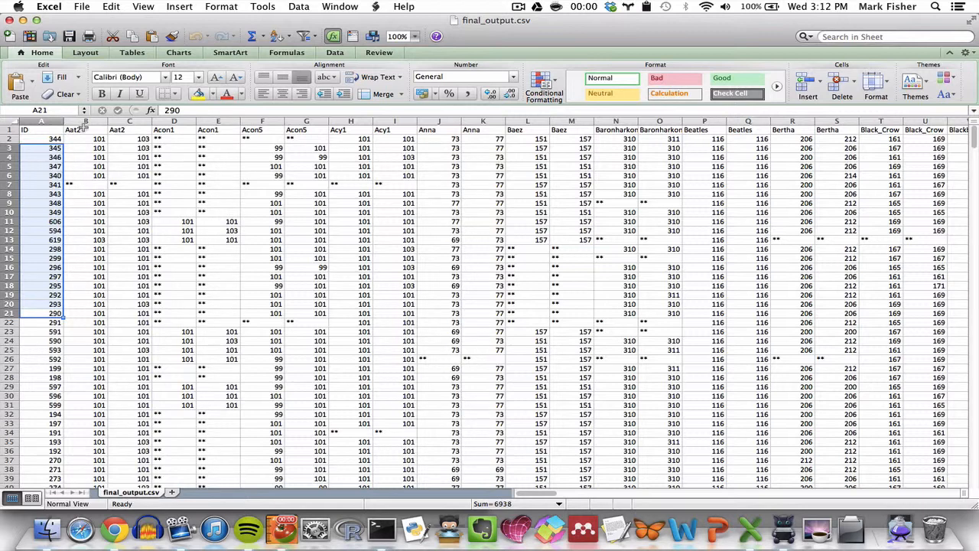
left_click(86, 130)
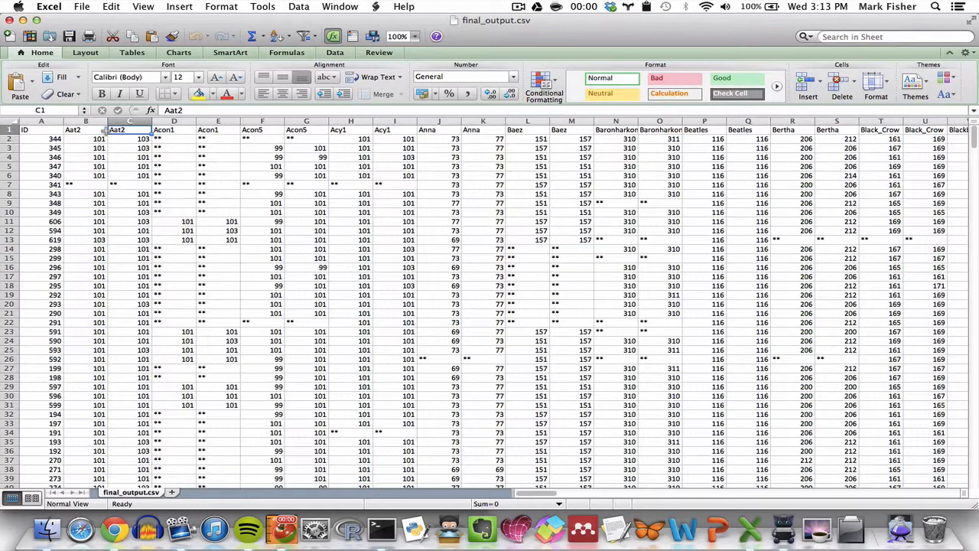
scroll("right", 3)
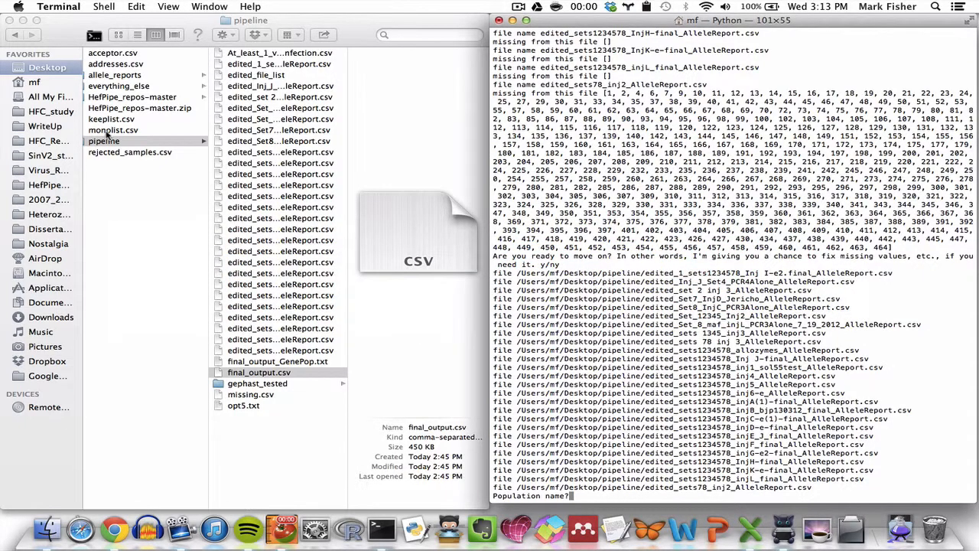
Answer the population-name prompt with Oglethorpe, then select final_output_GenePop.txt in Finder.
type("0")
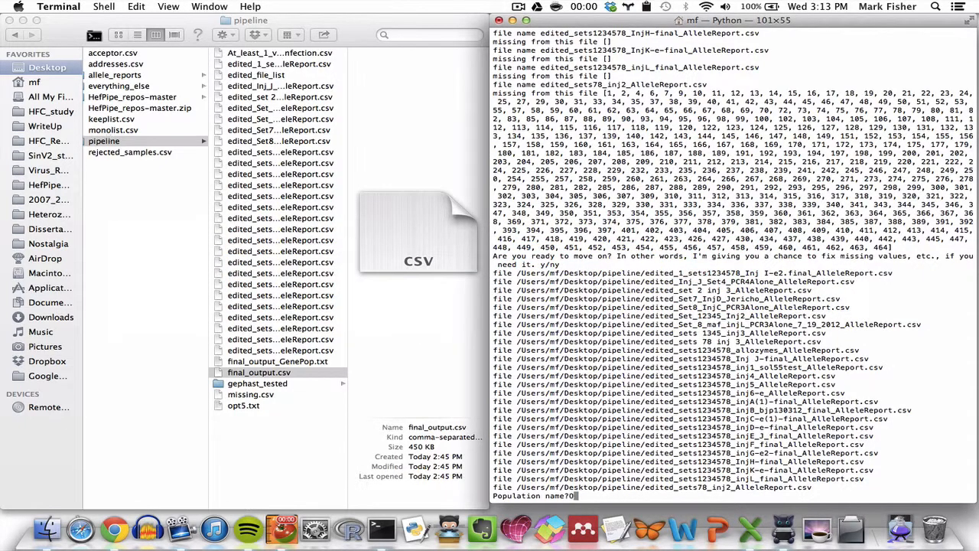
type("glethorpe")
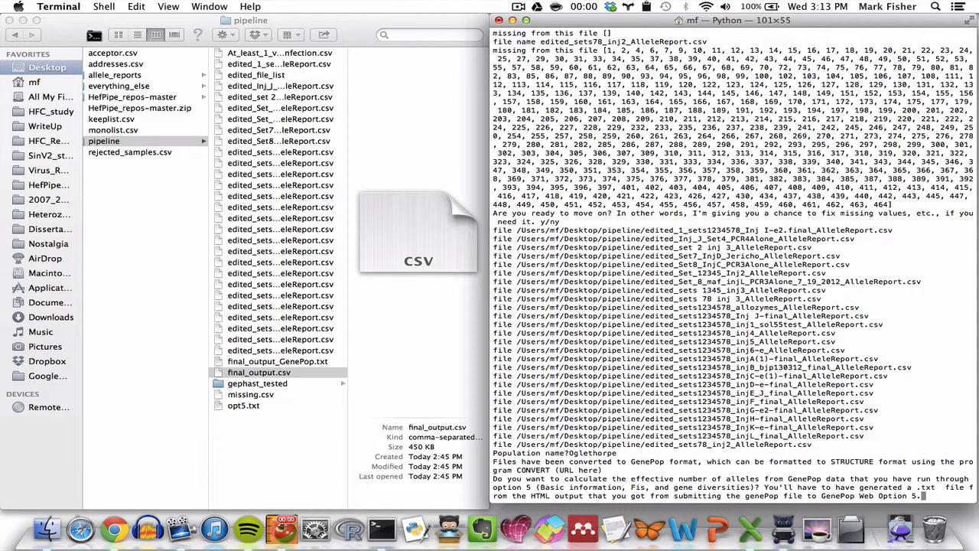
mouse_move(161, 334)
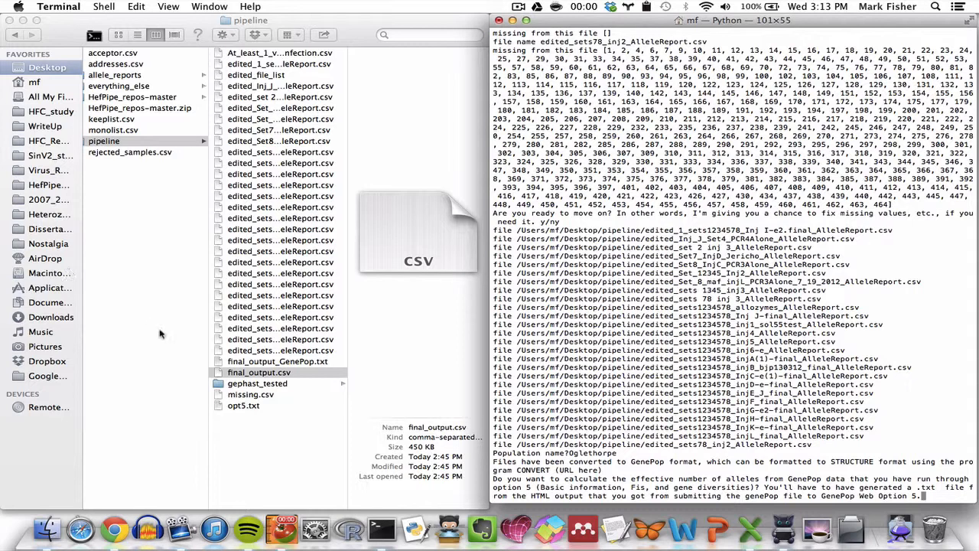
mouse_move(245, 439)
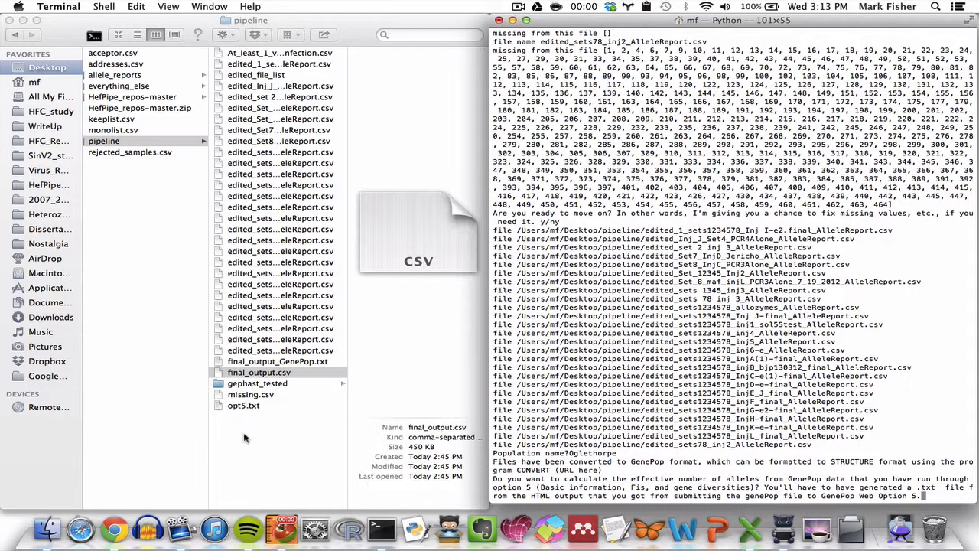
mouse_move(257, 361)
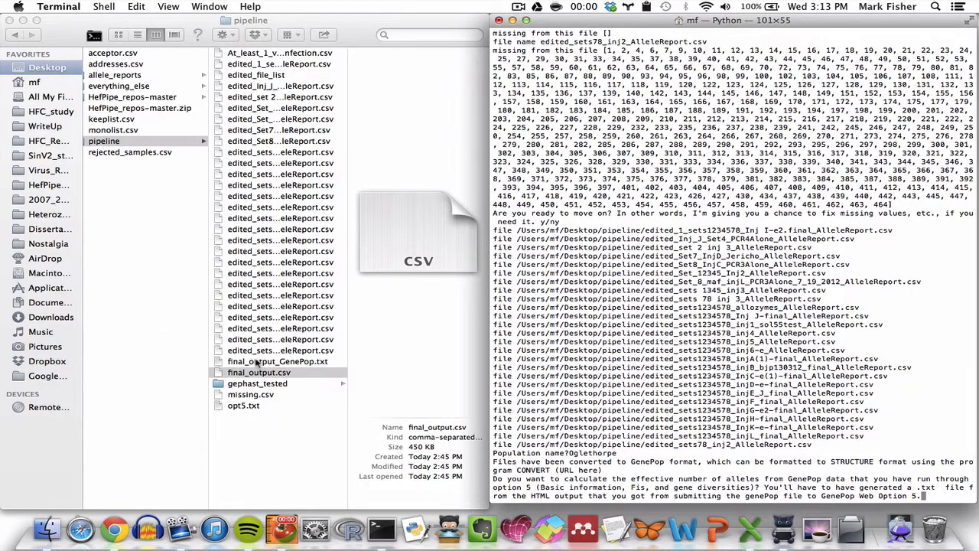
left_click(279, 362)
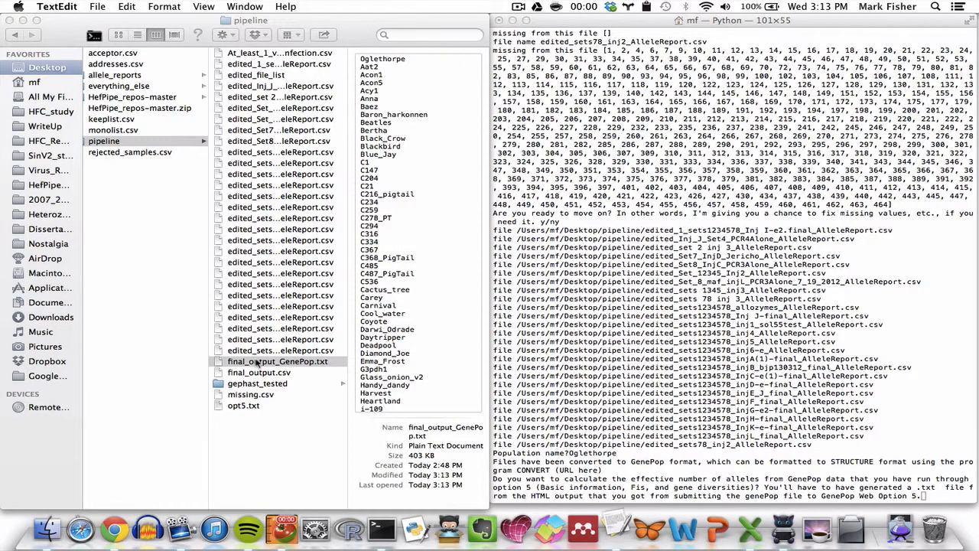
View final_output_GenePop.txt in TextEdit, headed by Oglethorpe with its loci list, then return to Terminal.
double_click(278, 361)
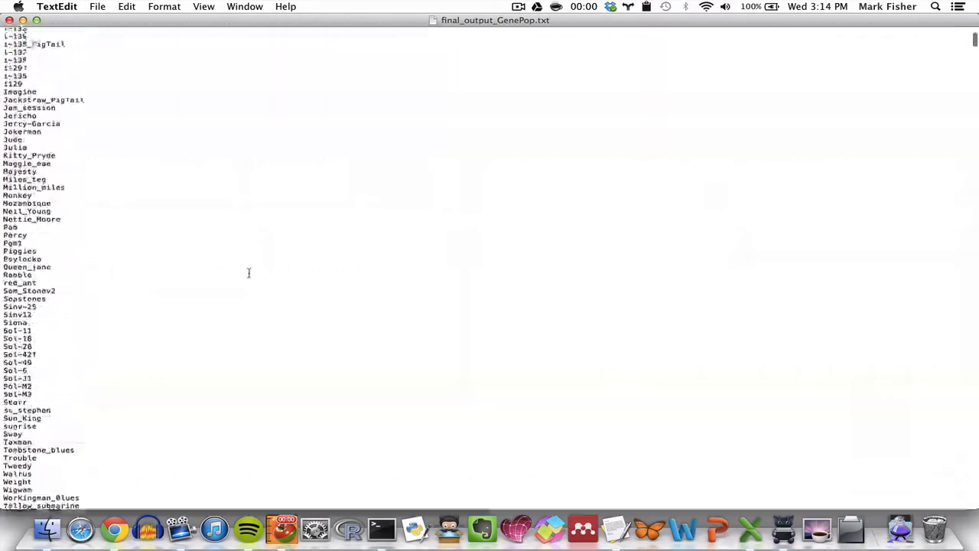
scroll("up", 3)
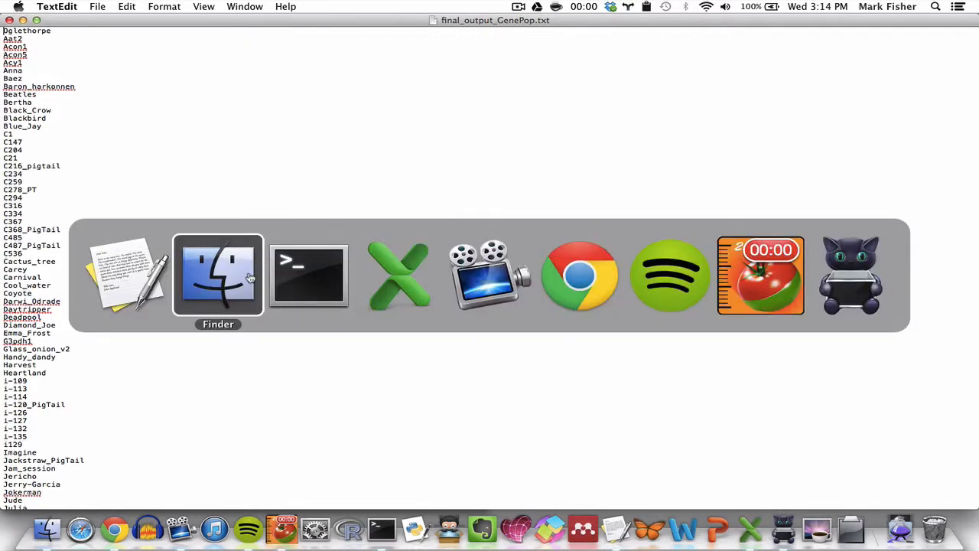
left_click(308, 276)
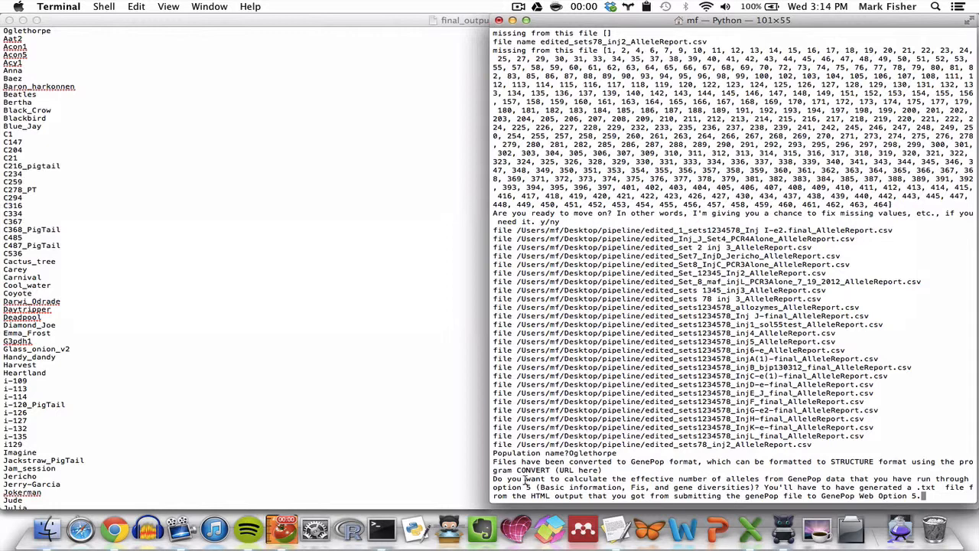
Answer y to calculating effective alleles so the pipeline asks for the GenePop option 5 file.
type("y")
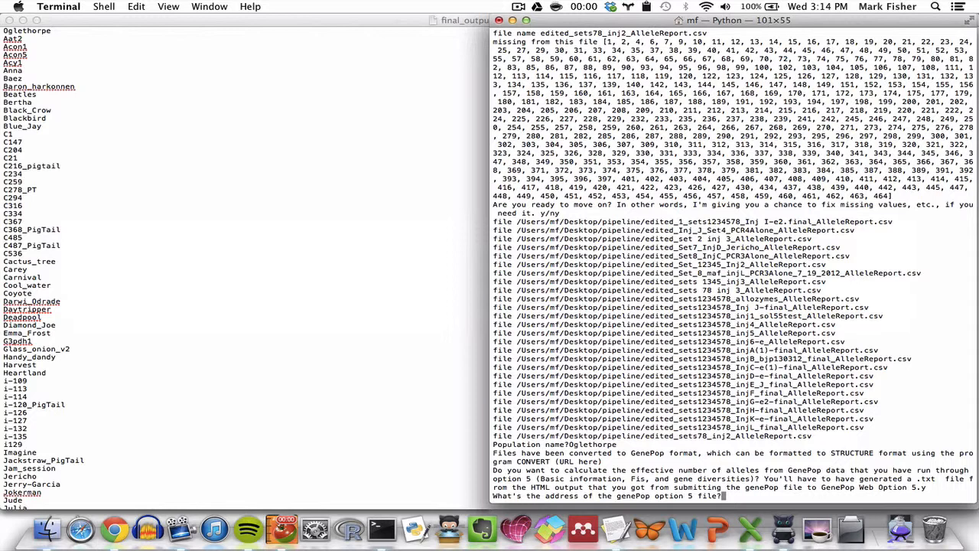
mouse_move(436, 256)
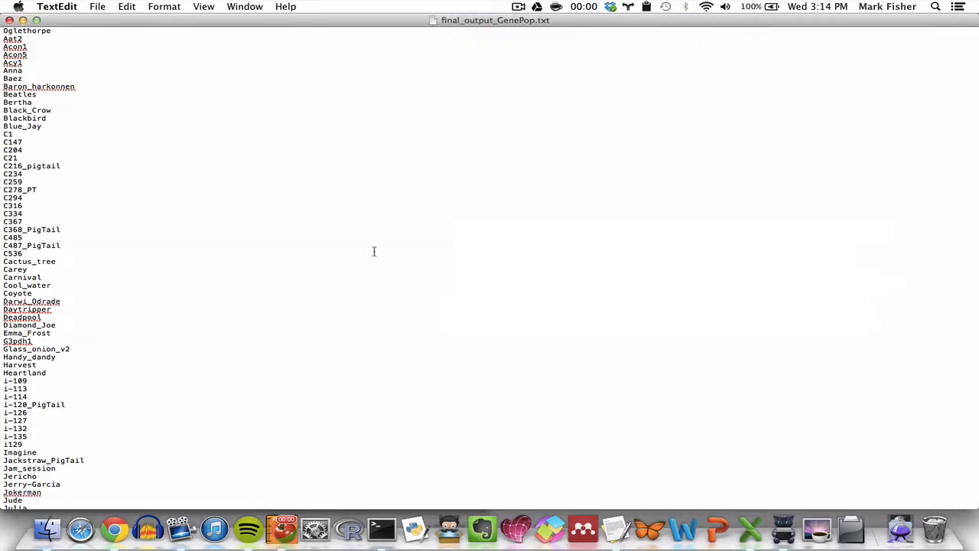
Select the entire contents of final_output_GenePop.txt for copying.
key("cmd+a")
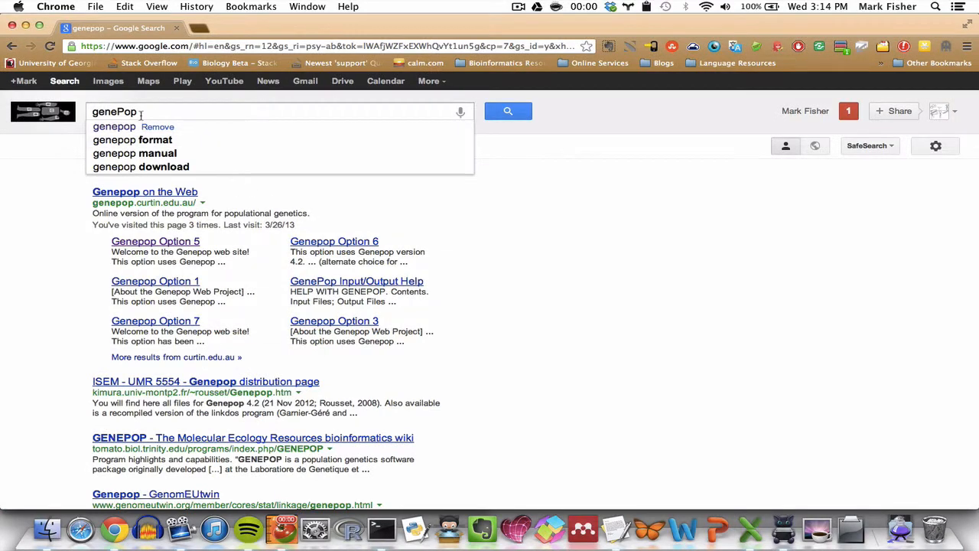
Go to Genepop on the Web's Option 5 basic information analysis and request HTML plain-text results.
left_click(145, 191)
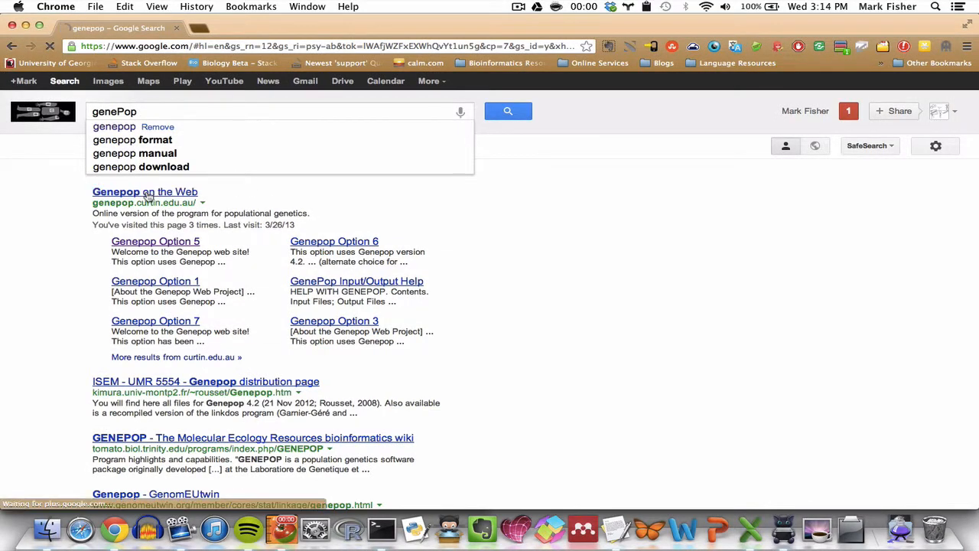
left_click(145, 191)
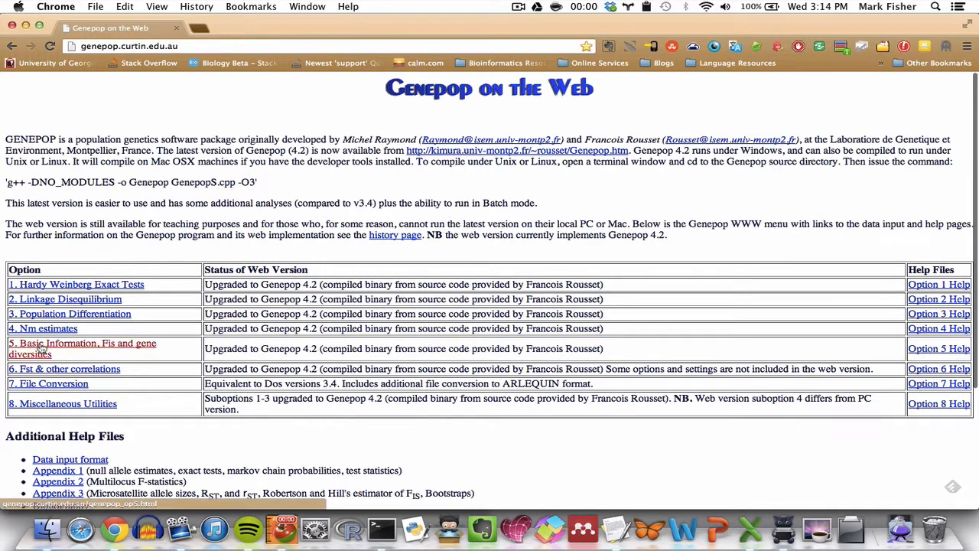
left_click(82, 343)
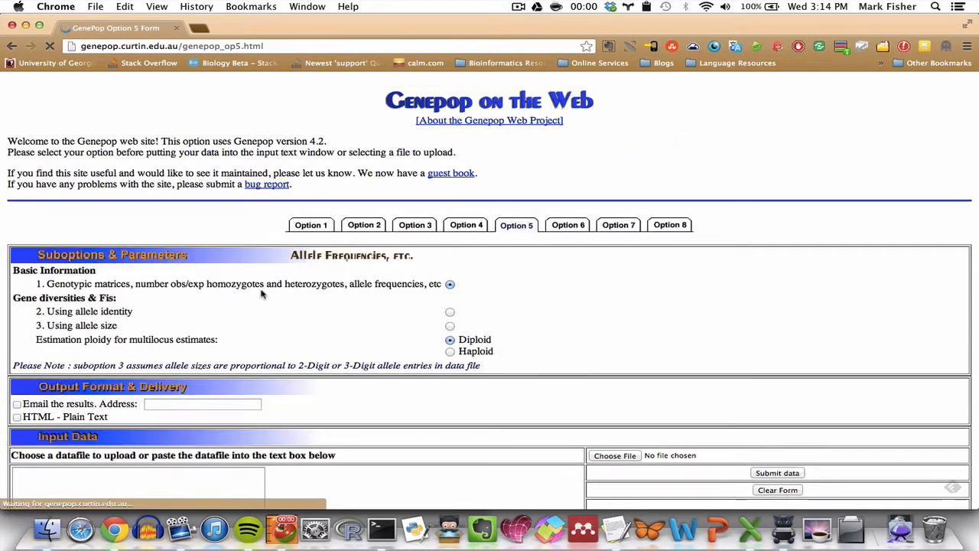
scroll("down", 3)
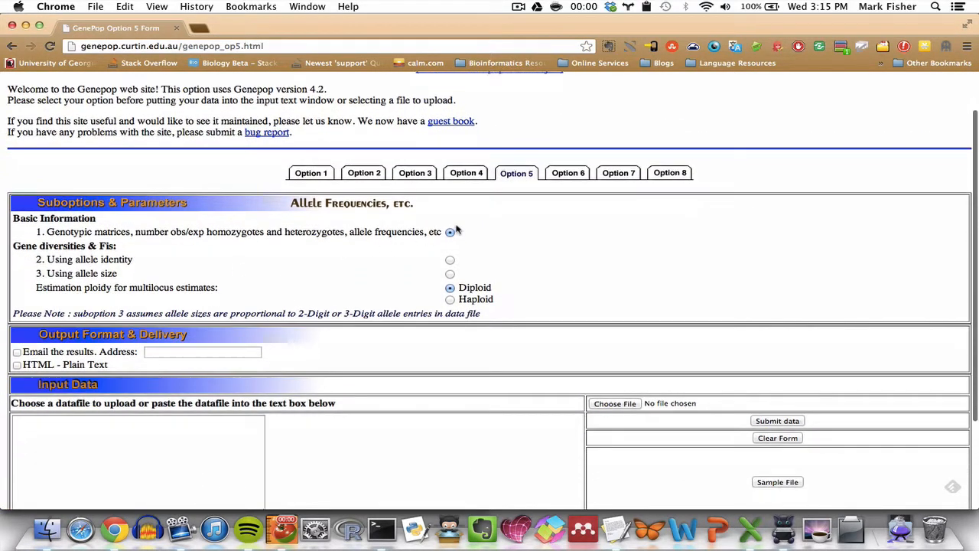
scroll("down", 3)
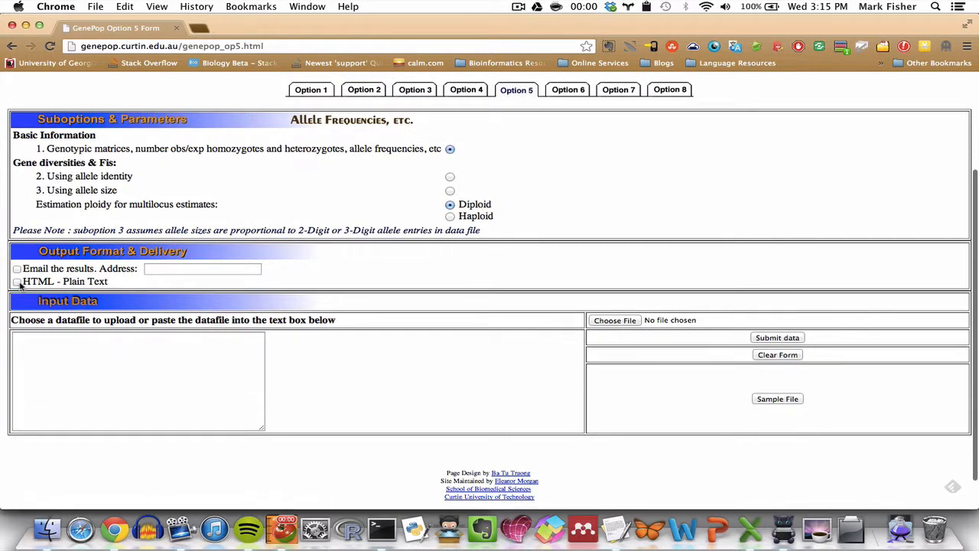
left_click(17, 282)
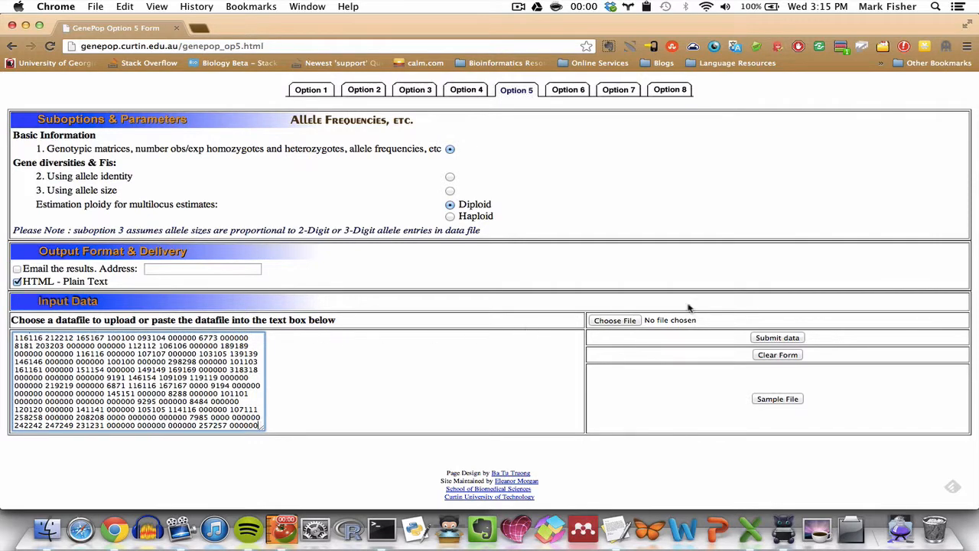
Submit the pasted Oglethorpe data for the Option 5 analysis.
left_click(777, 337)
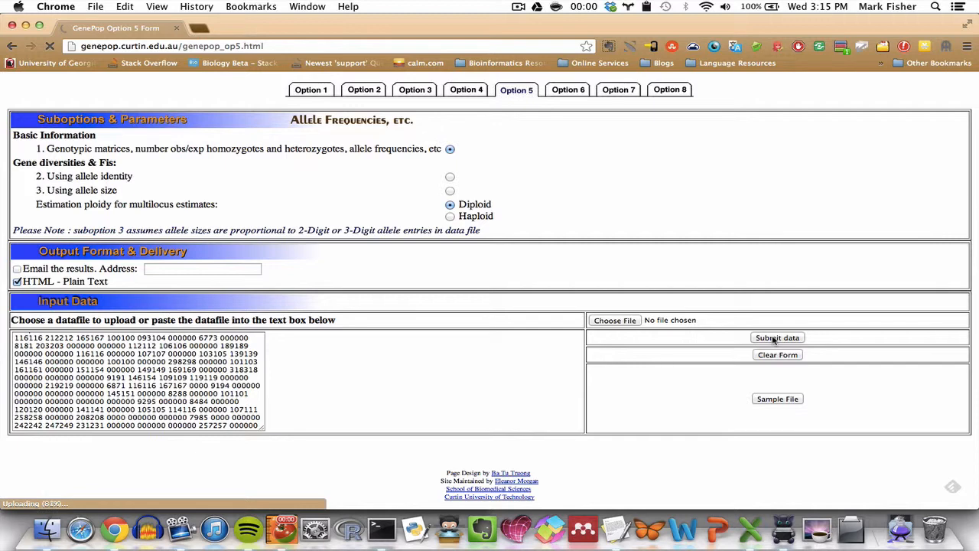
left_click(777, 337)
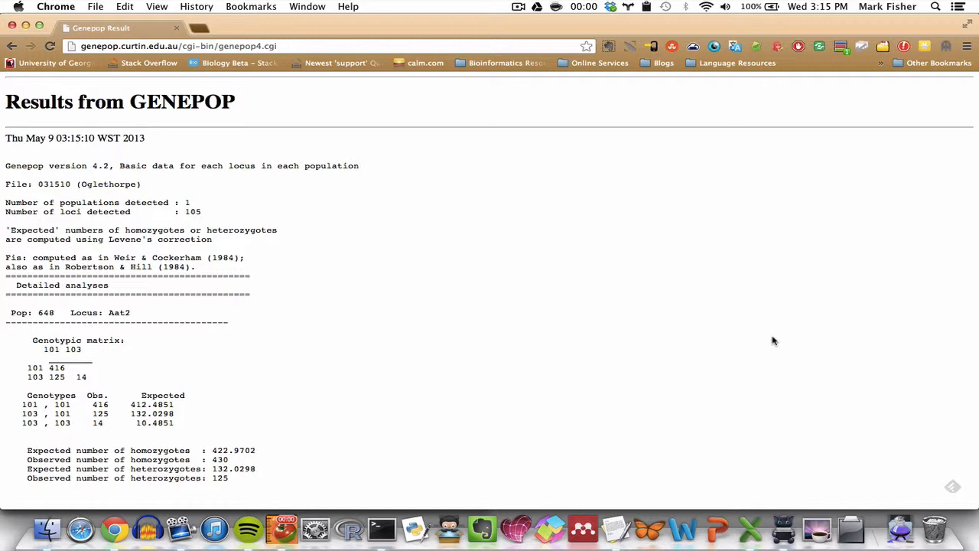
mouse_move(672, 317)
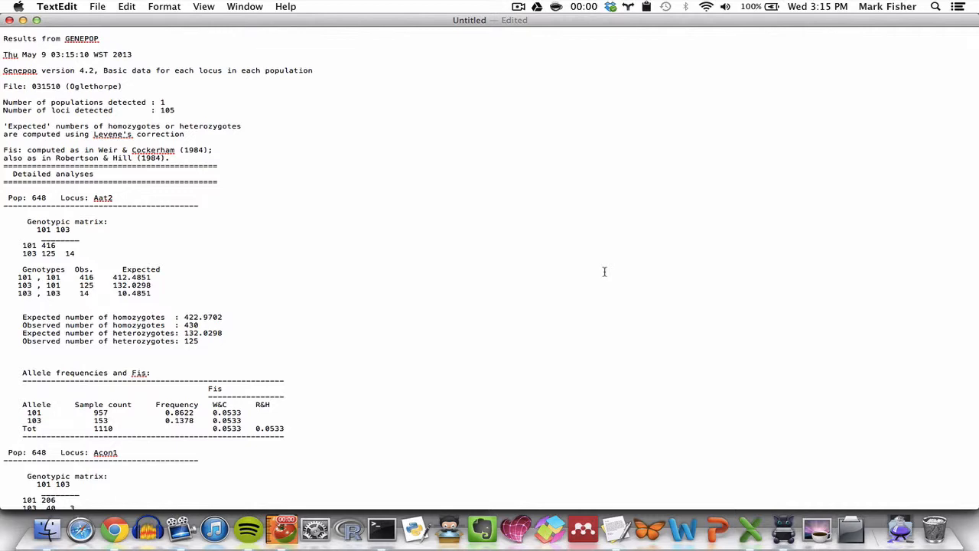
Save the pasted Genepop results as opt5 in the pipeline folder, replacing the existing opt5.txt.
type("opt5")
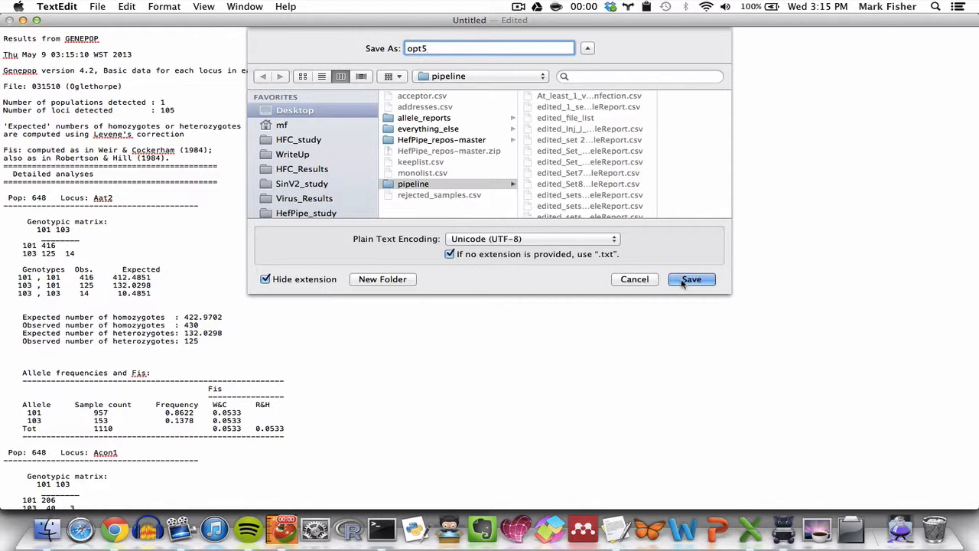
left_click(691, 279)
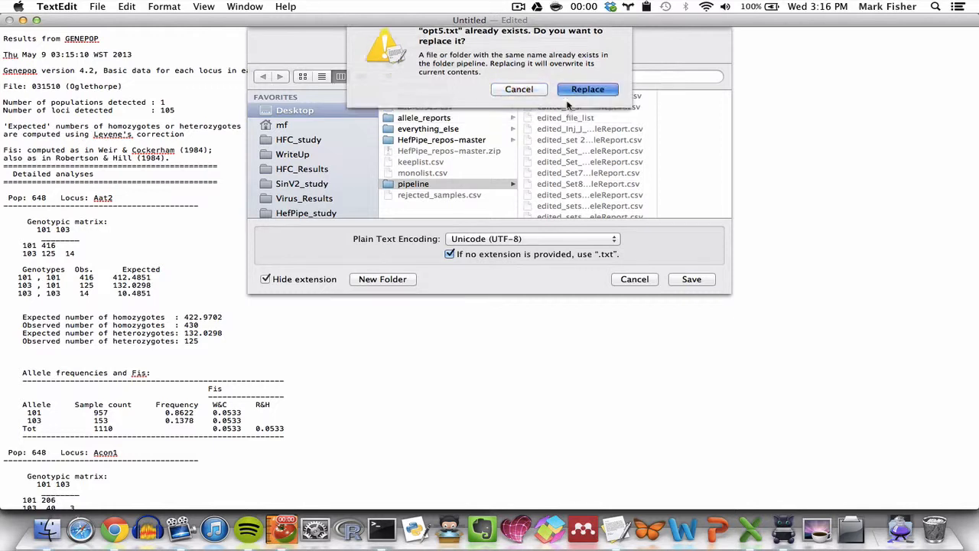
left_click(587, 89)
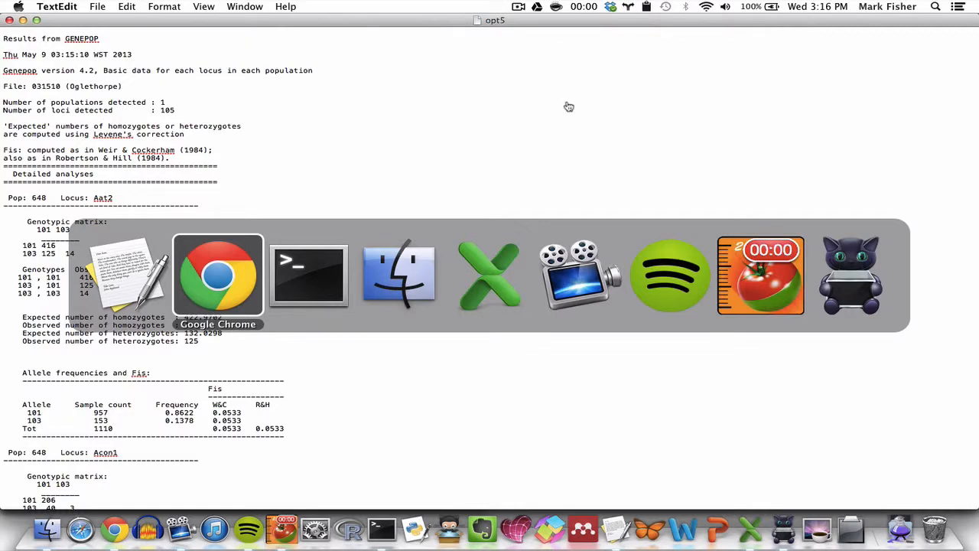
Scroll through the per-locus genotype and allele frequency details on the Genepop results page.
left_click(218, 276)
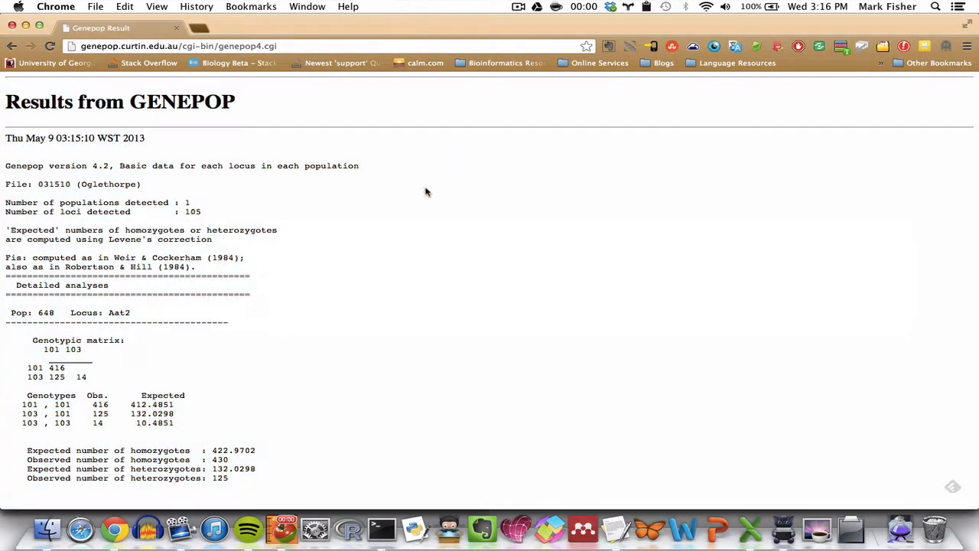
scroll("down", 3)
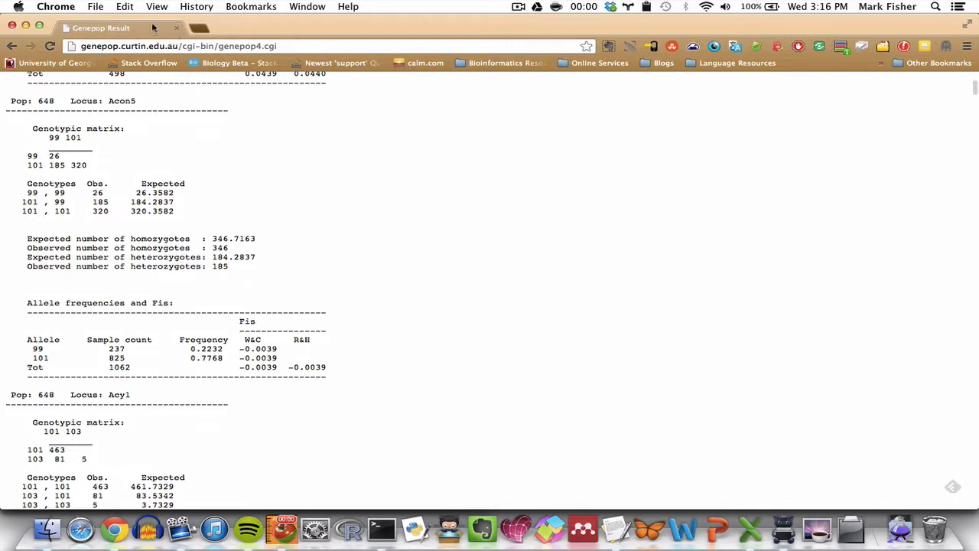
scroll("up", 3)
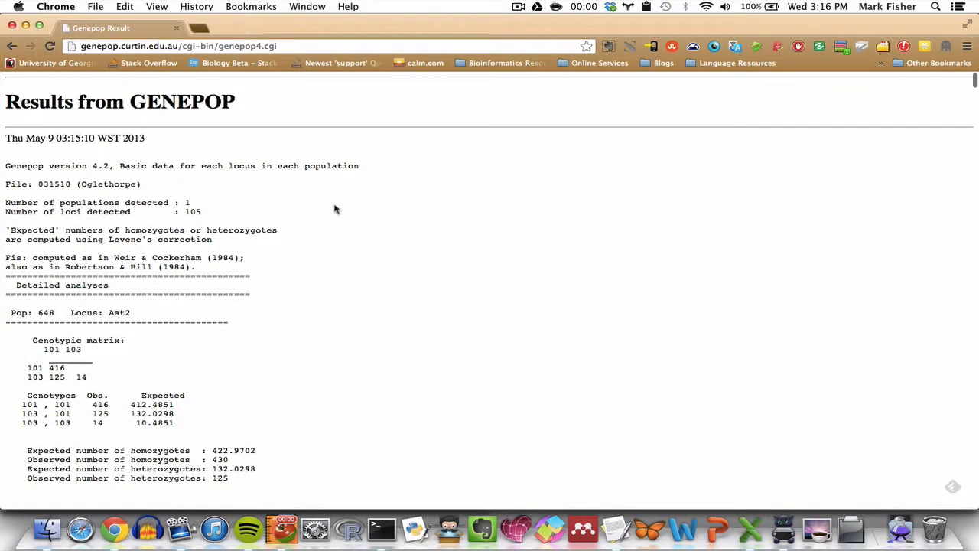
scroll("down", 3)
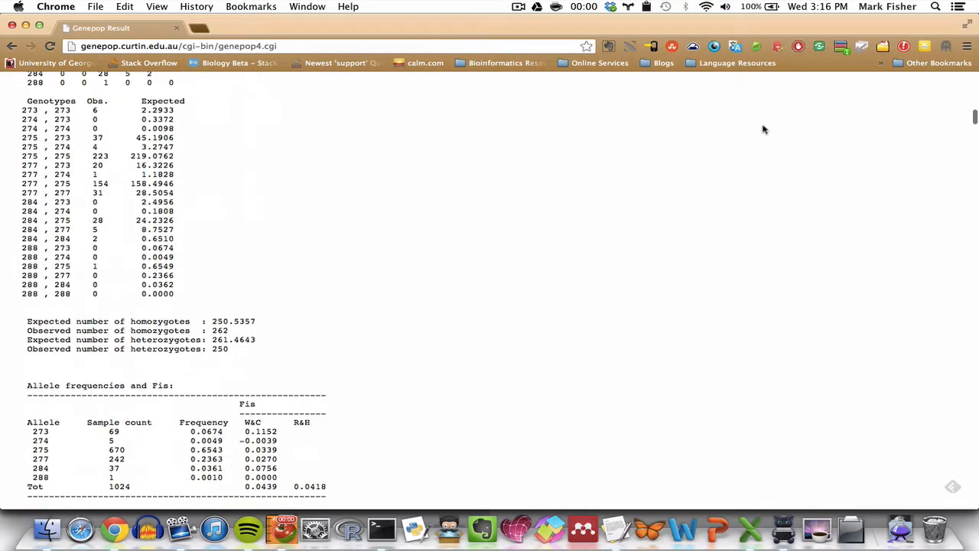
scroll("down", 3)
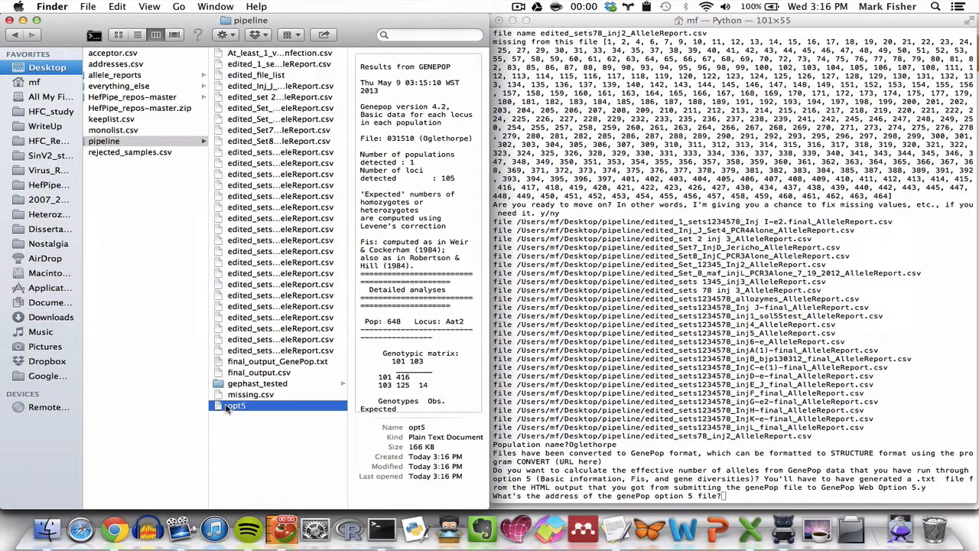
Supply the saved opt5 file as the option 5 file address for the pipeline.
left_click(236, 406)
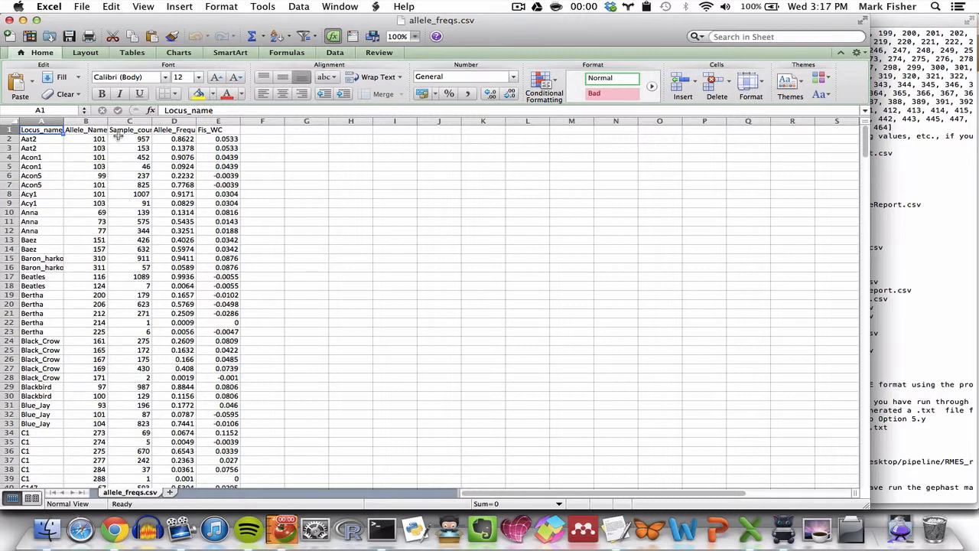
mouse_move(130, 142)
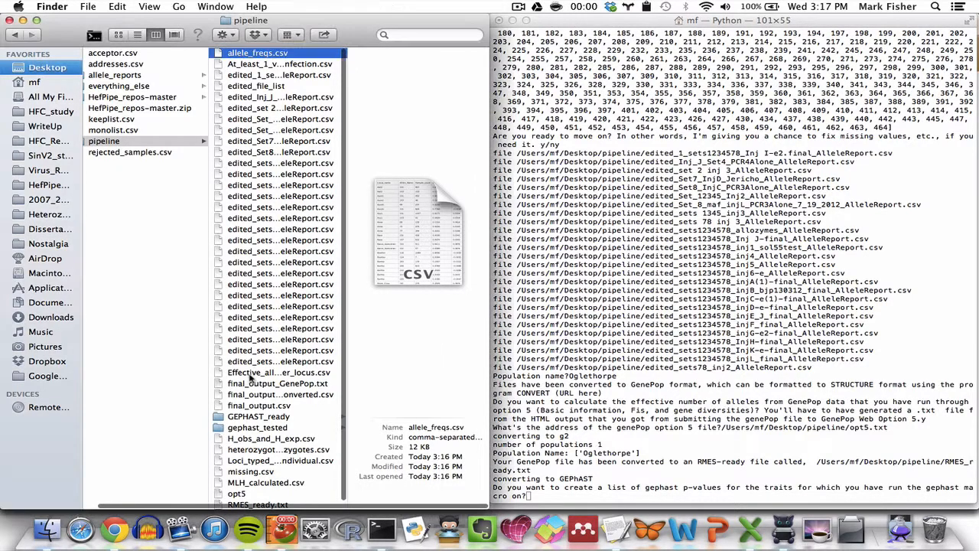
View Effective_alleles_per_locus.csv in Excel and the full effective allele value for Aat2.
double_click(269, 373)
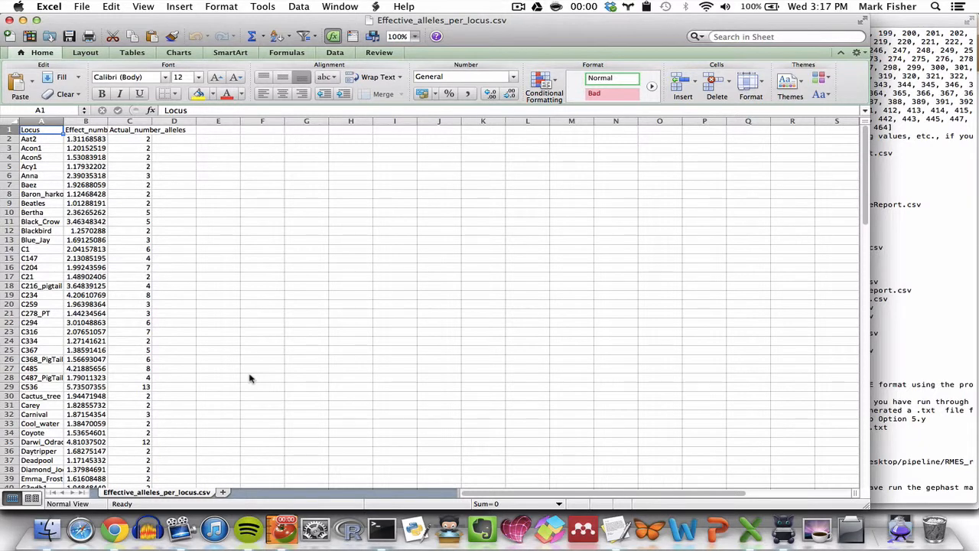
mouse_move(88, 161)
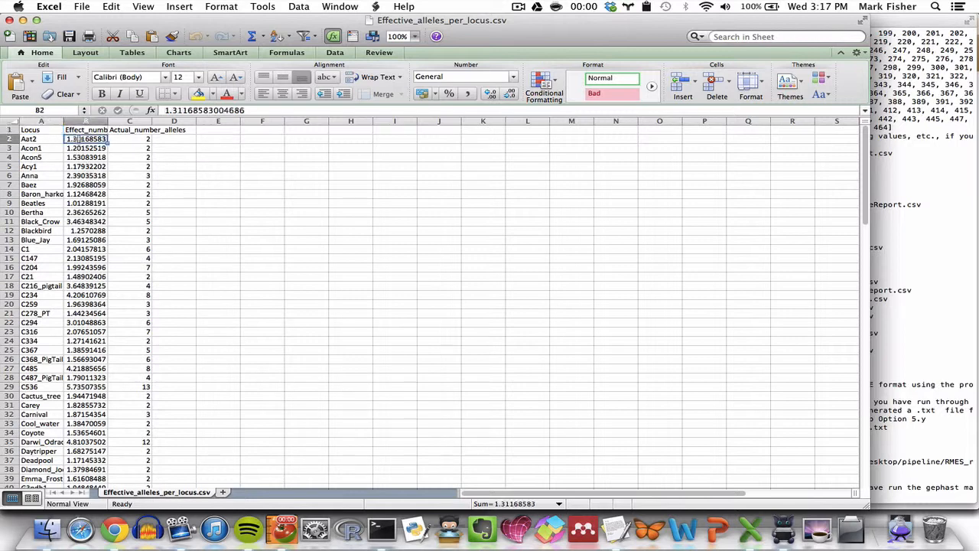
left_click(129, 139)
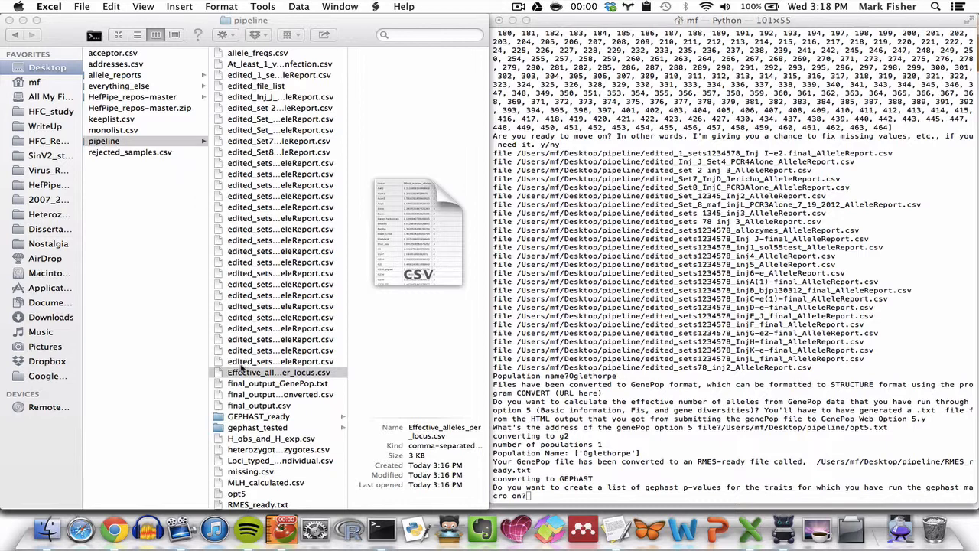
Open H_obs_and_H_exp.csv from the pipeline folder in Excel and check the Aat2 row's locus name and expected heterozygosity.
left_click(280, 372)
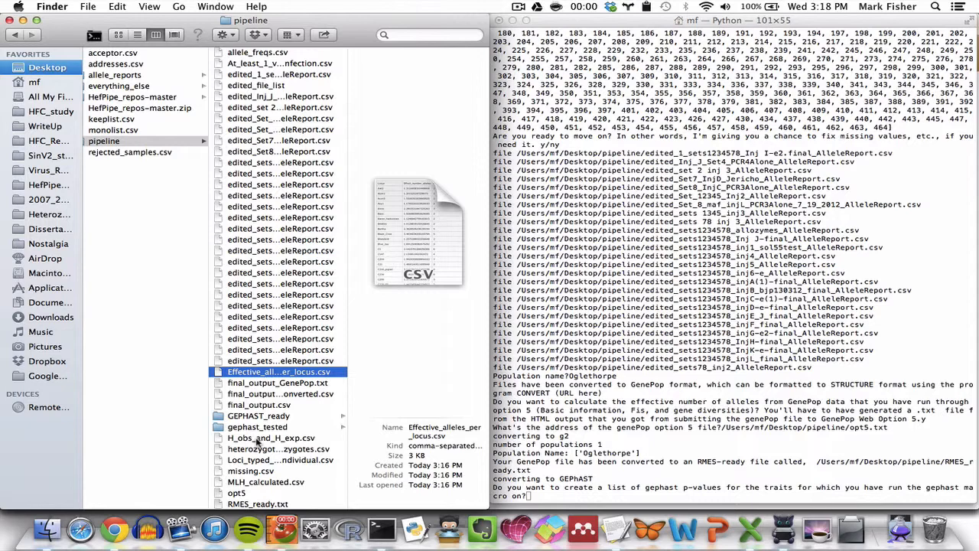
double_click(264, 371)
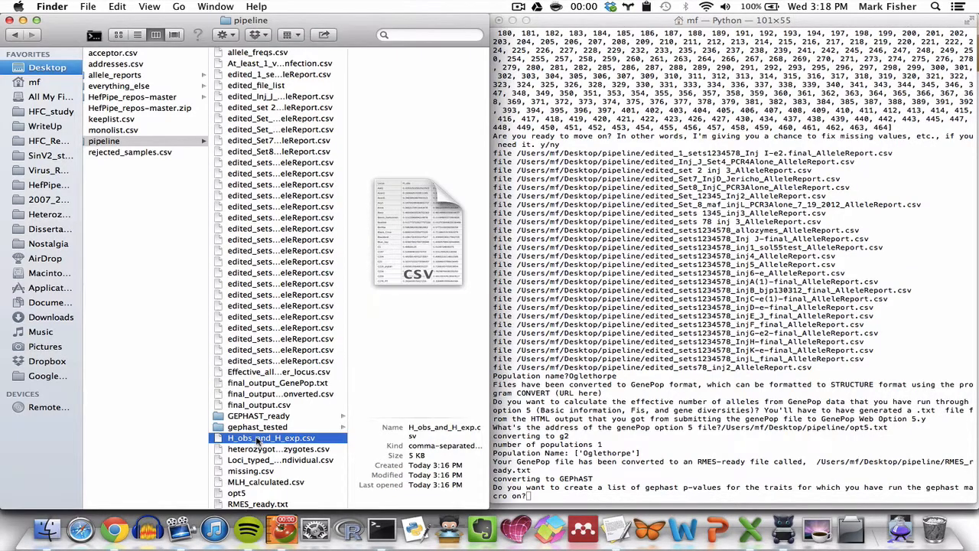
double_click(271, 438)
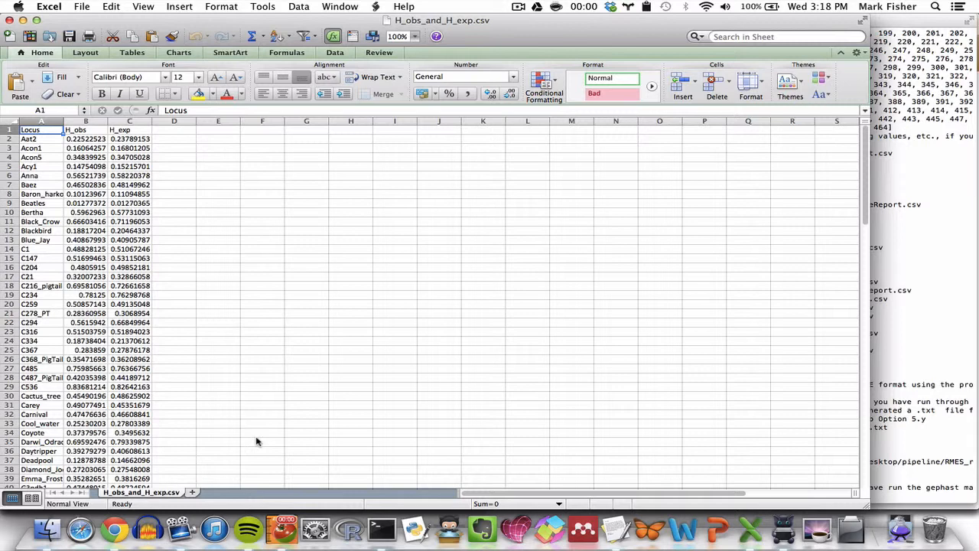
left_click(40, 139)
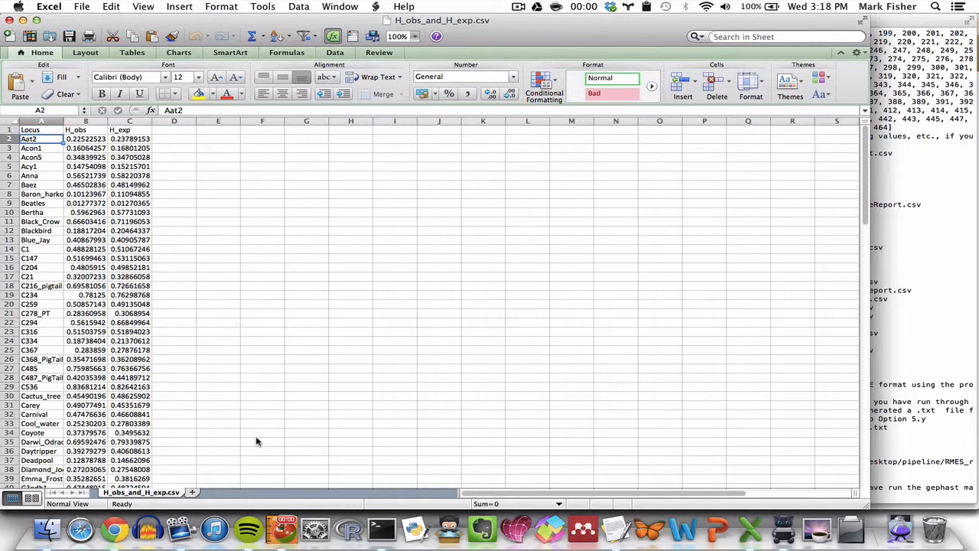
left_click(130, 139)
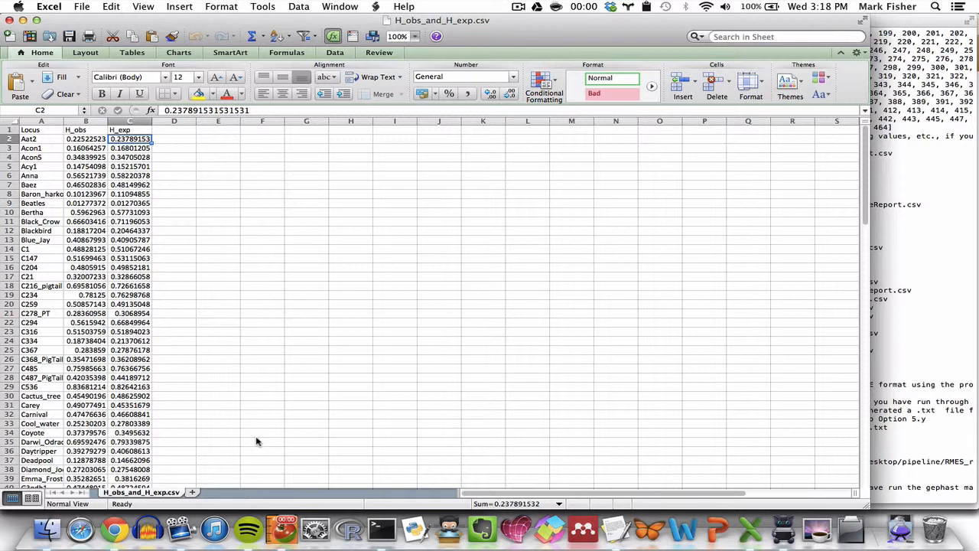